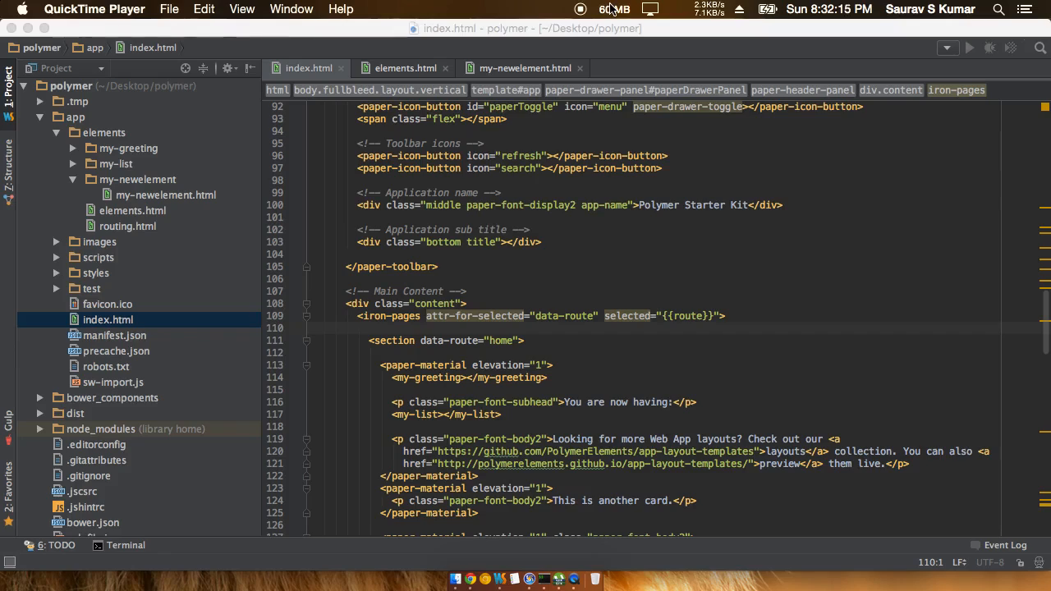
mouse_move(166, 209)
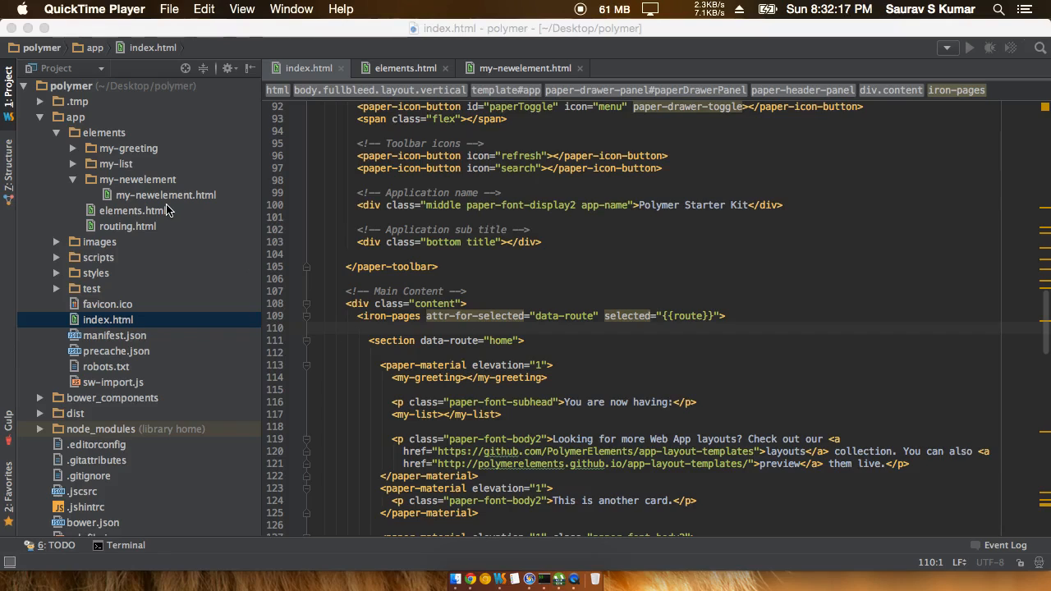
mouse_move(492, 380)
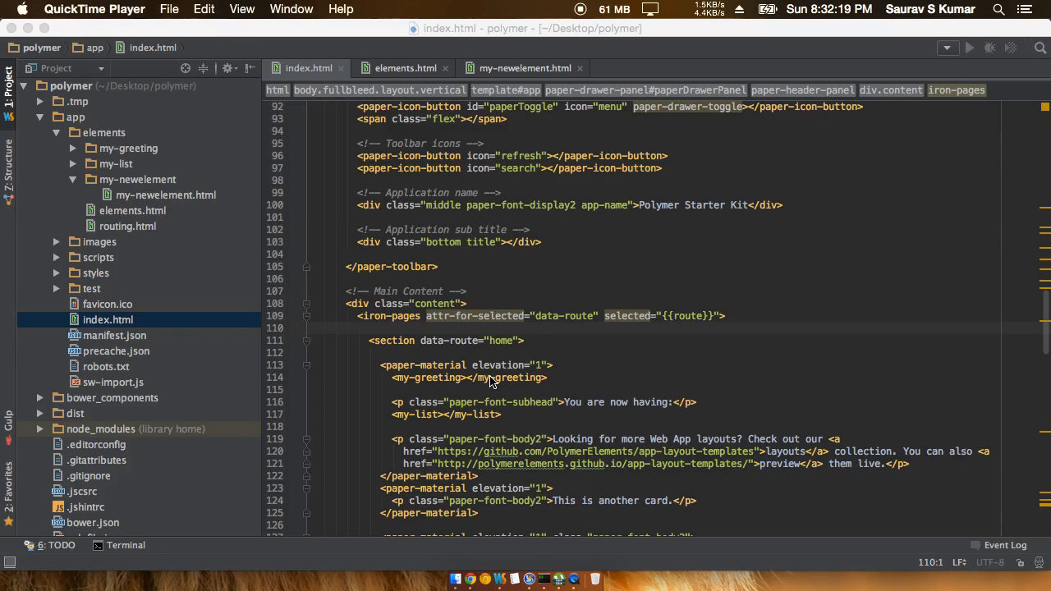
mouse_move(471, 579)
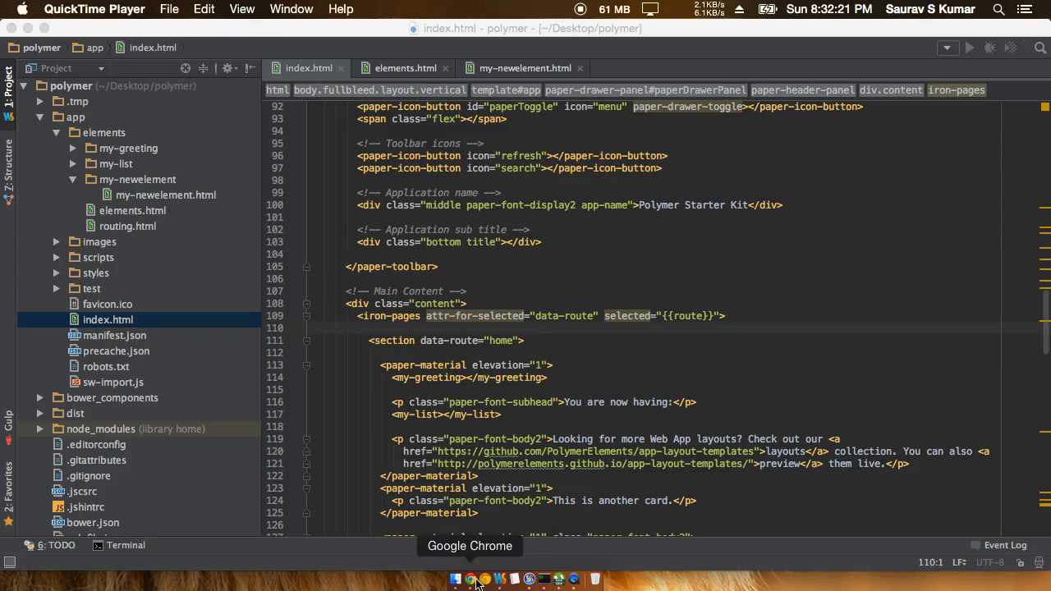
Check the Starter Kit page, then review the my-newelement import in elements.html
click(470, 580)
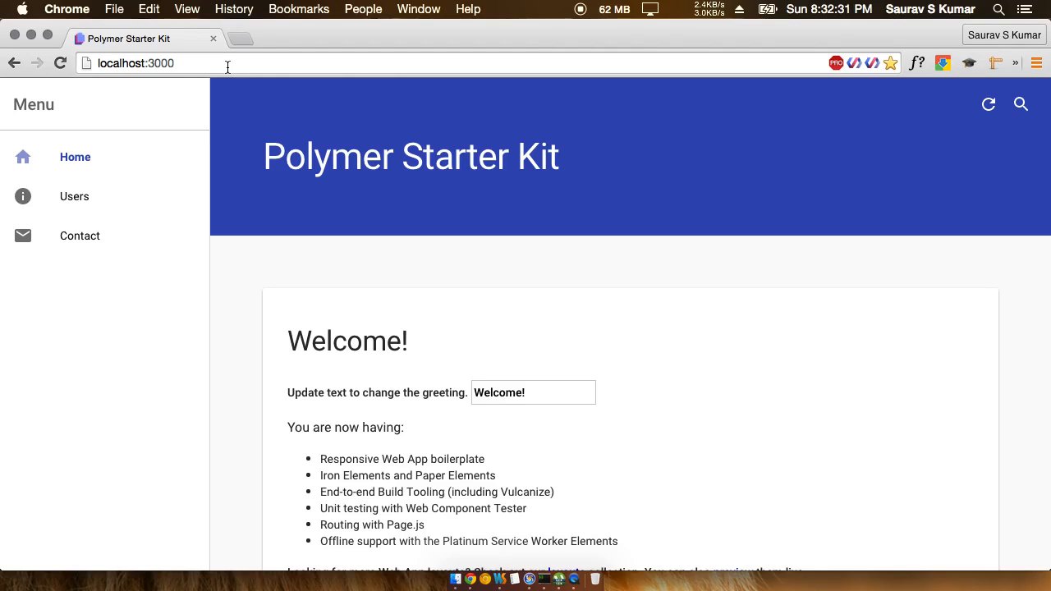
mouse_move(507, 581)
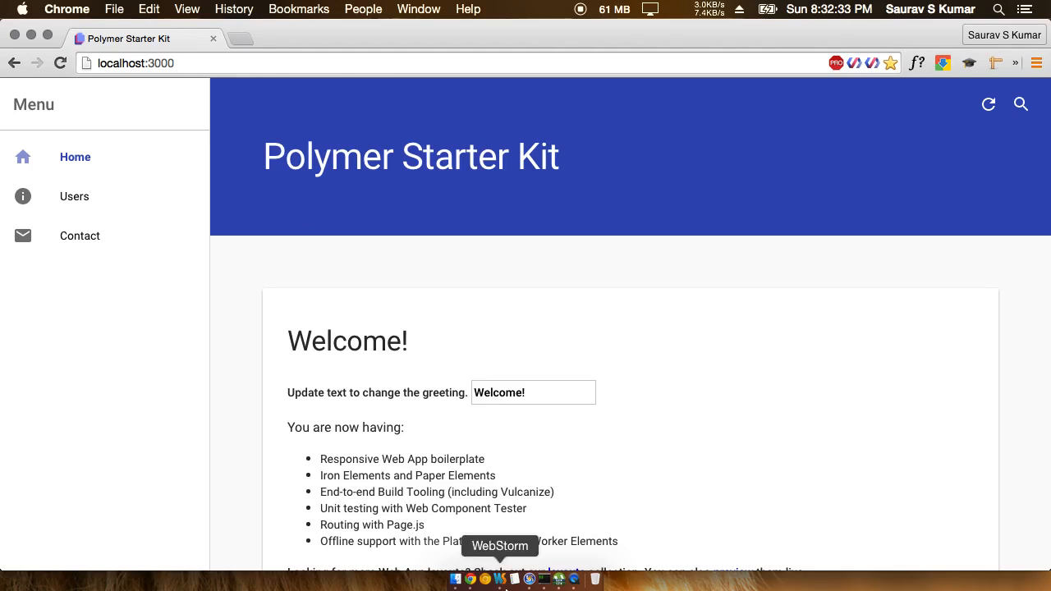
click(500, 580)
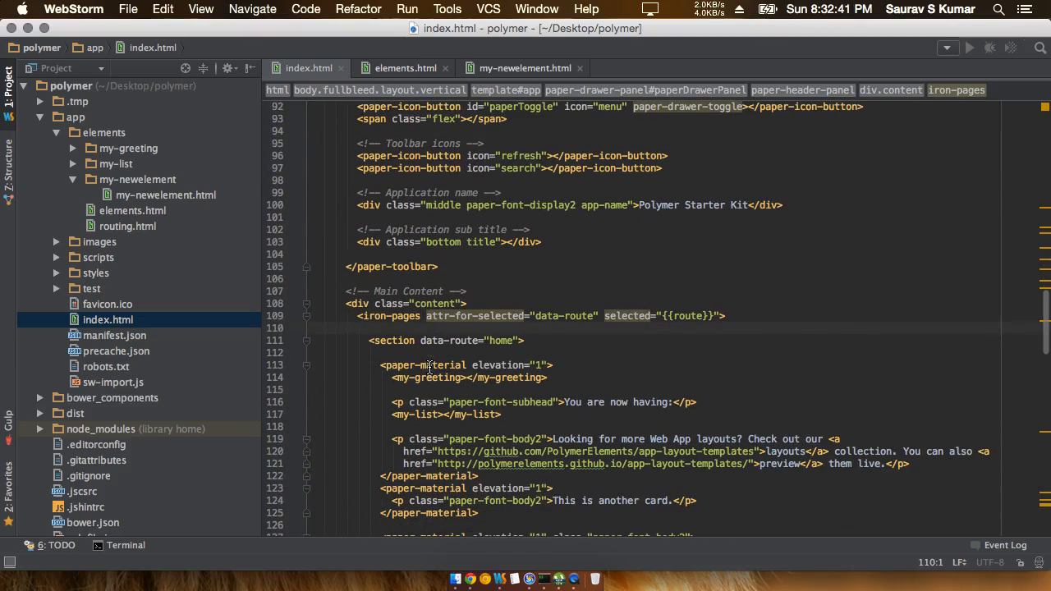
click(405, 68)
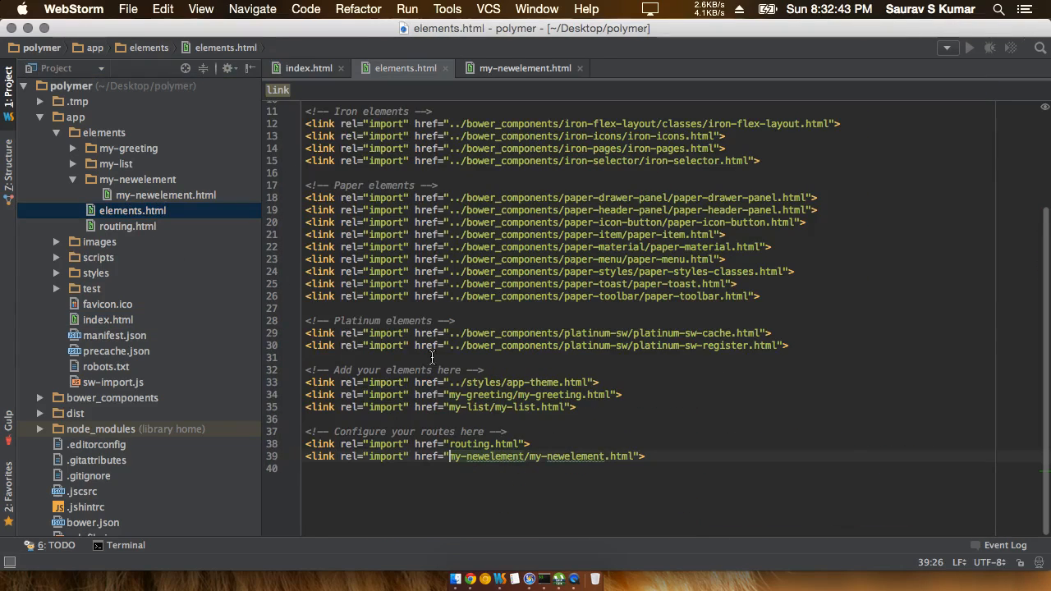
mouse_move(362, 417)
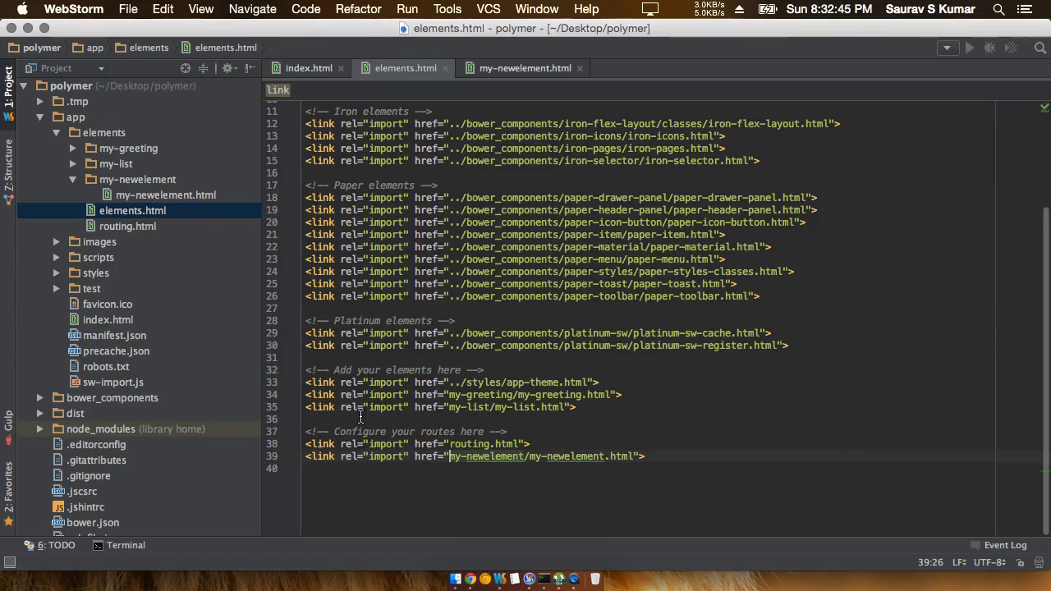
double_click(429, 457)
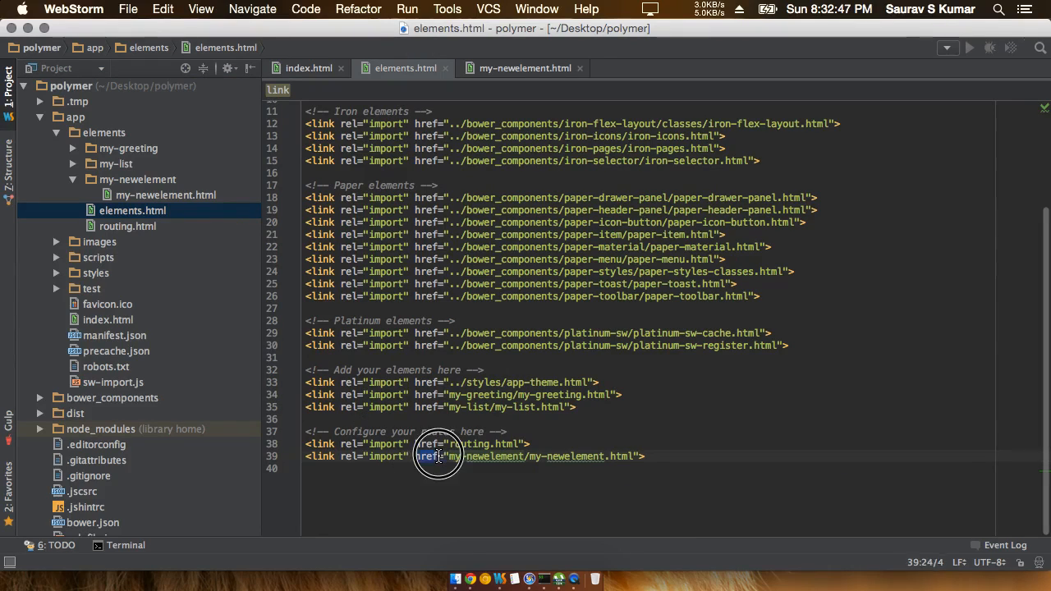
click(439, 456)
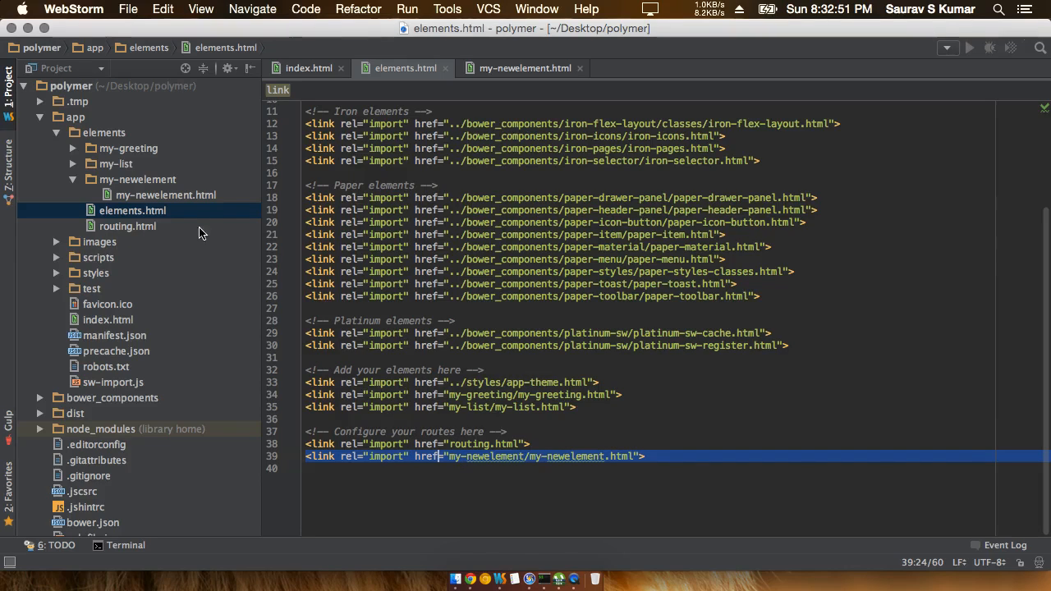
click(56, 132)
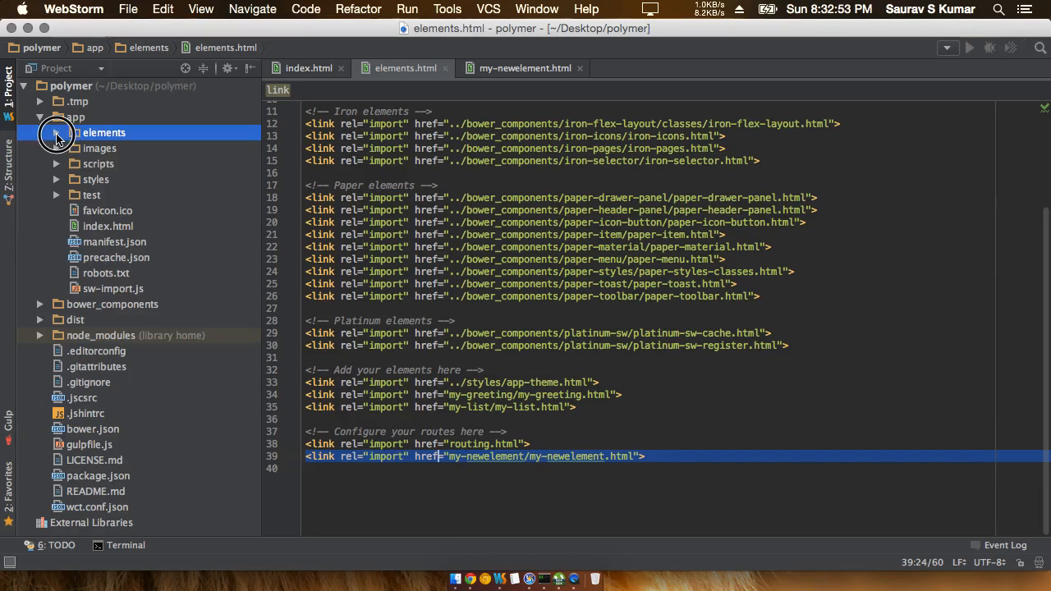
click(57, 132)
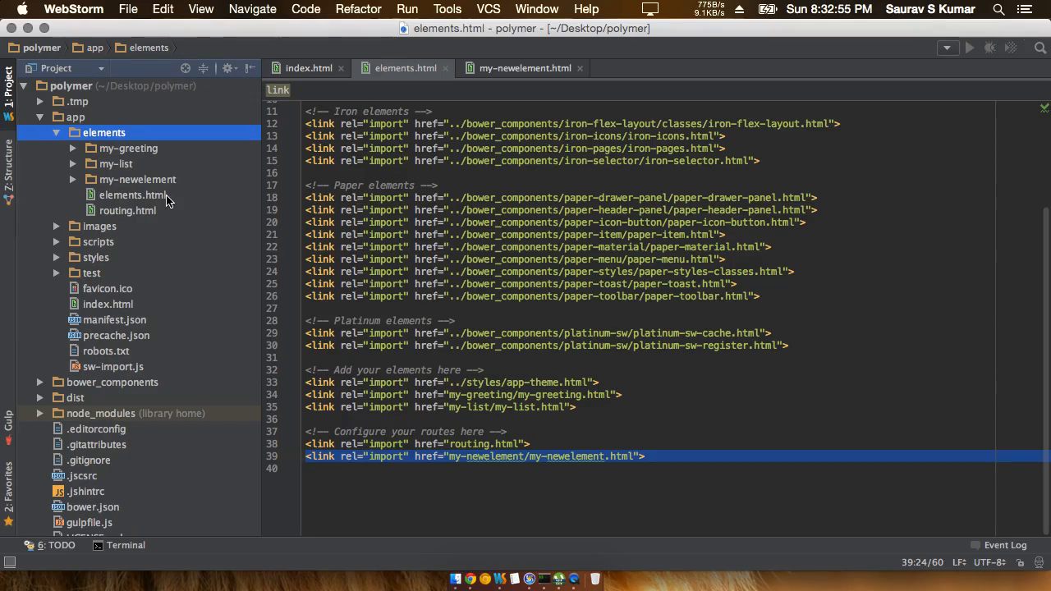
click(132, 195)
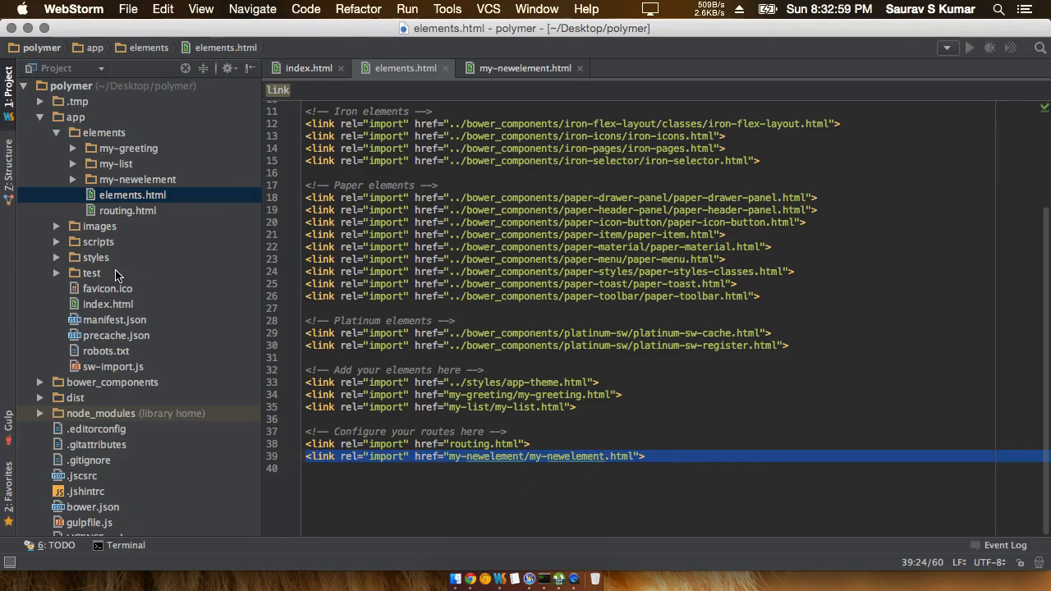
mouse_move(138, 311)
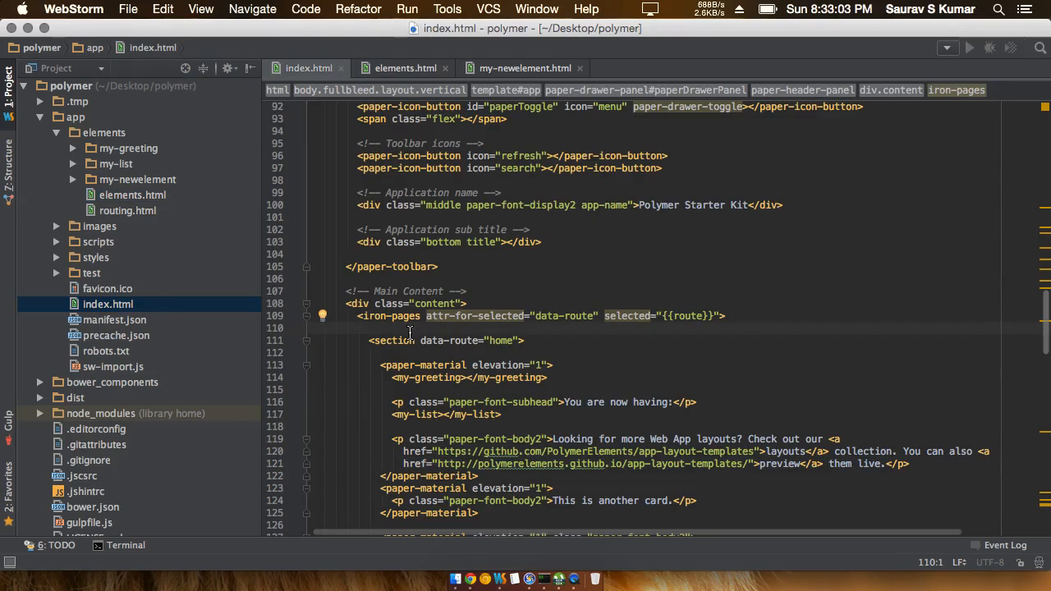
Type <my-newelement></my-newelement> on blank line 110 of index.html, using autocomplete
click(378, 328)
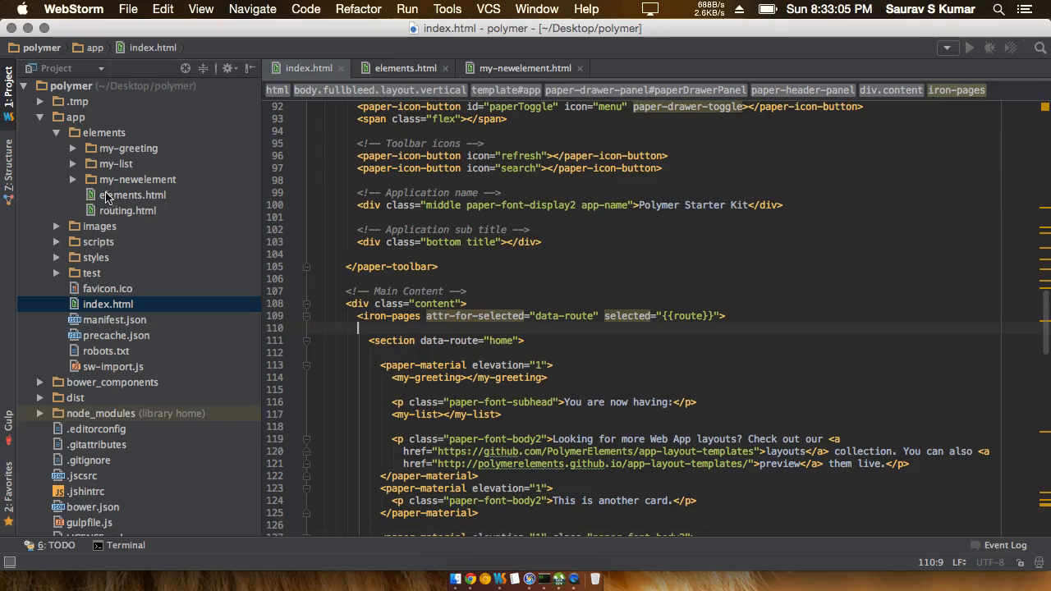
click(72, 179)
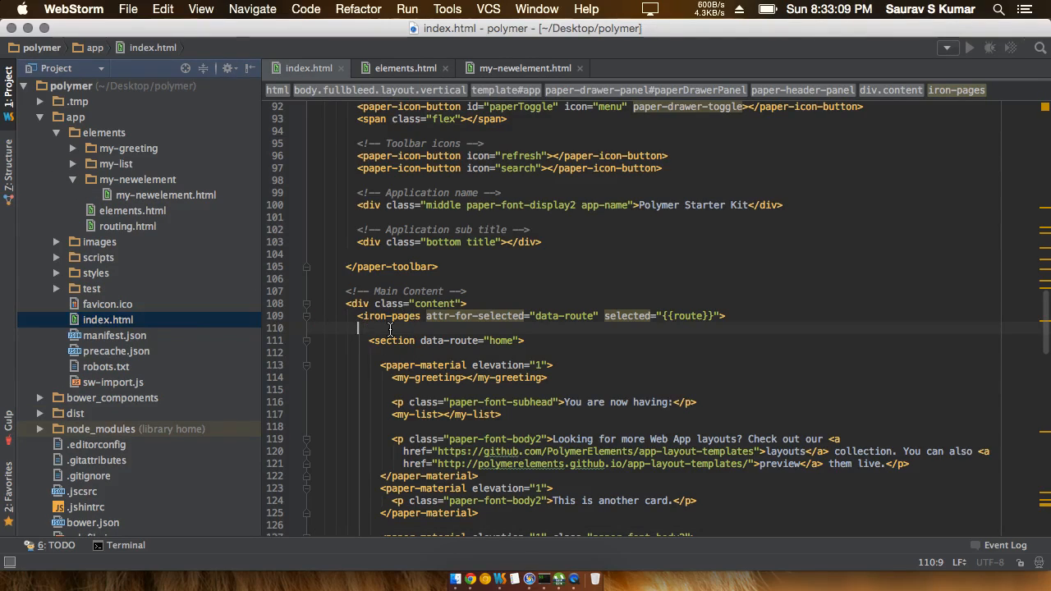
text(<t)
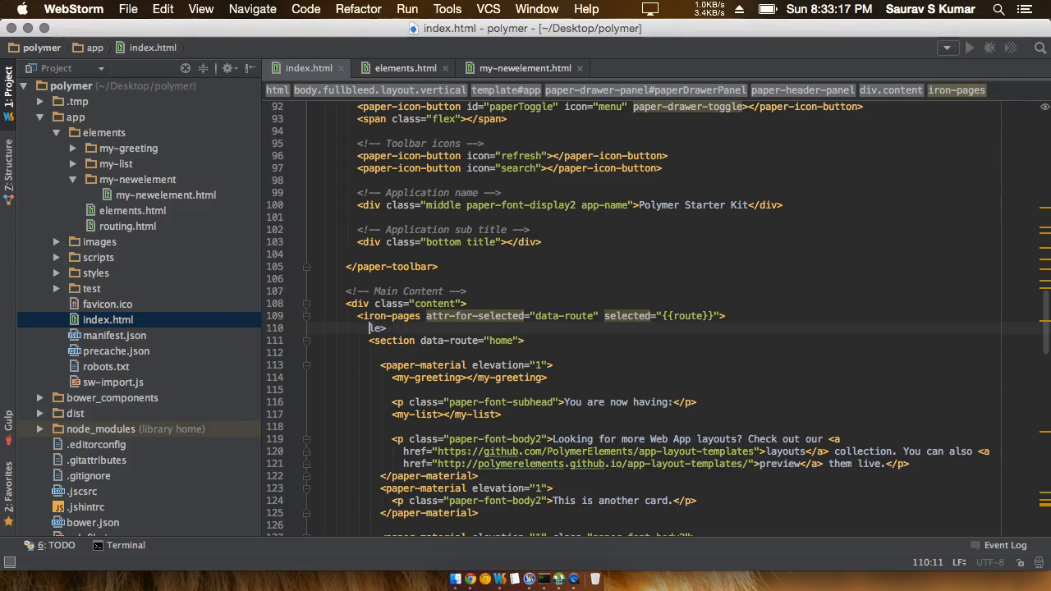
text(div>)
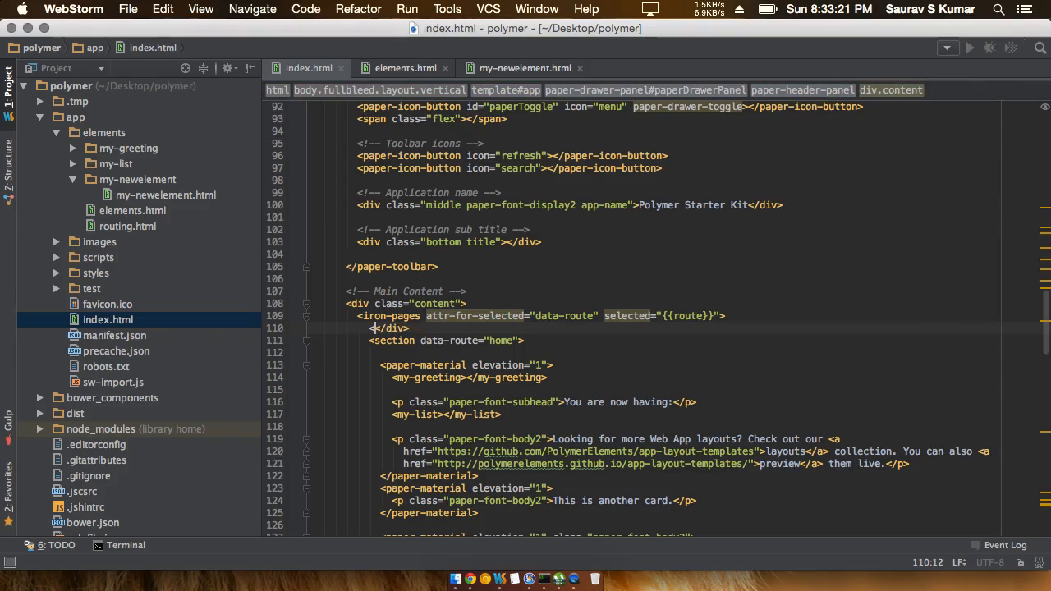
click(386, 327)
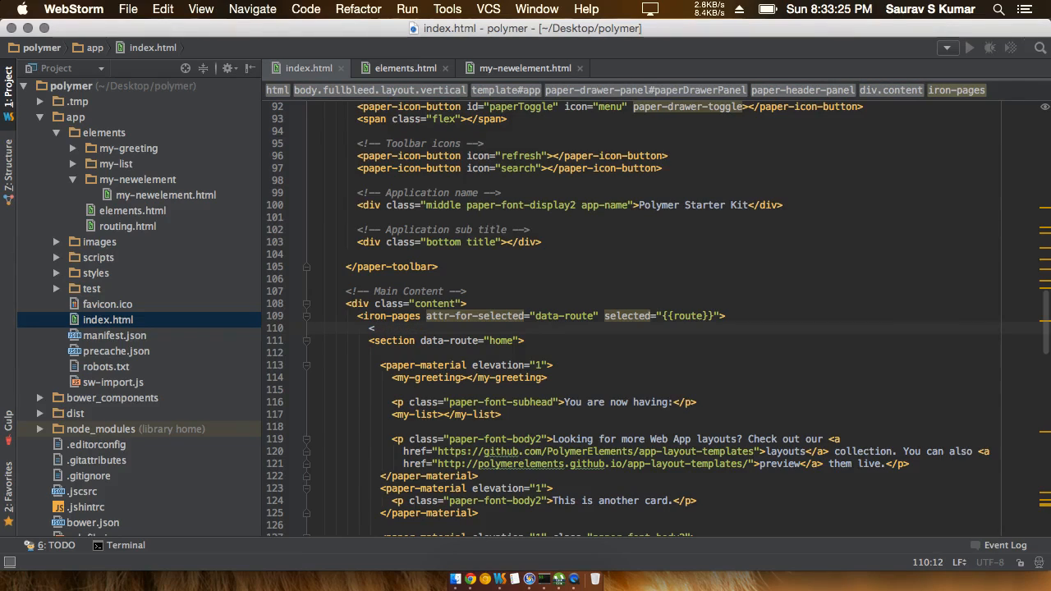
text(my-)
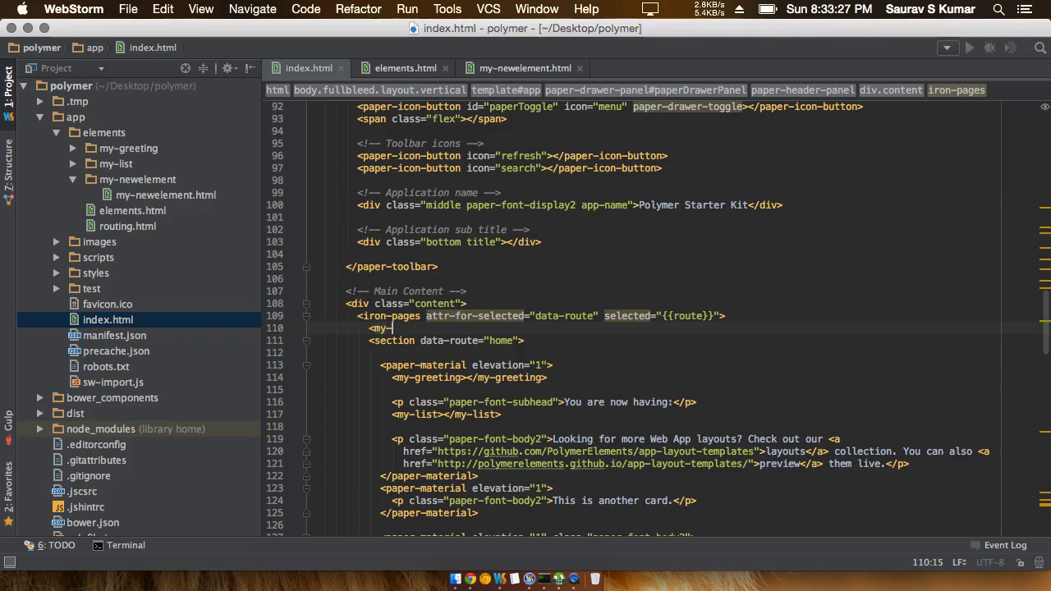
text(newelement></my-newelement>)
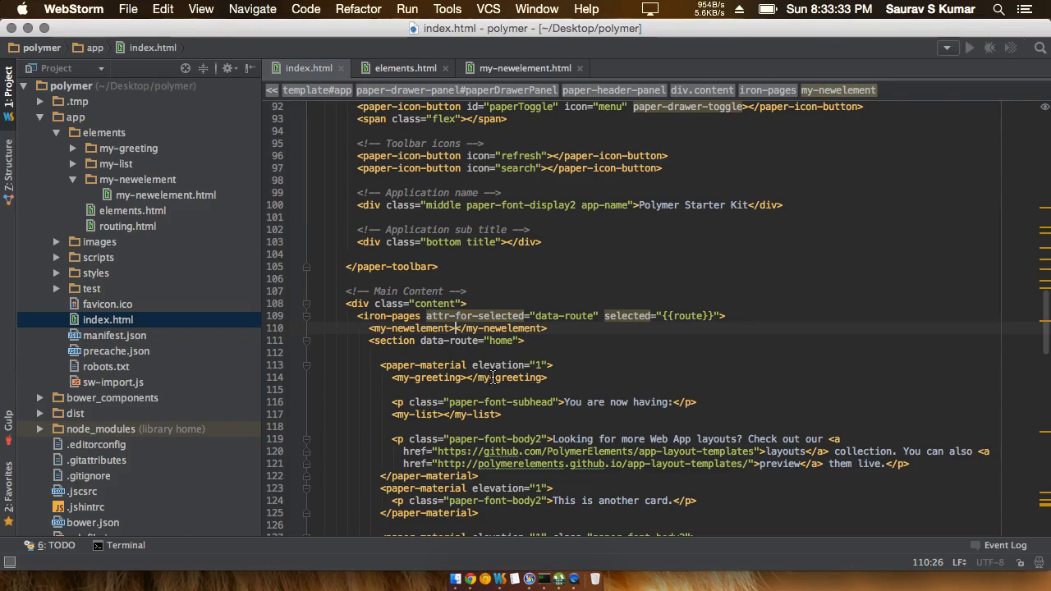
mouse_move(470, 580)
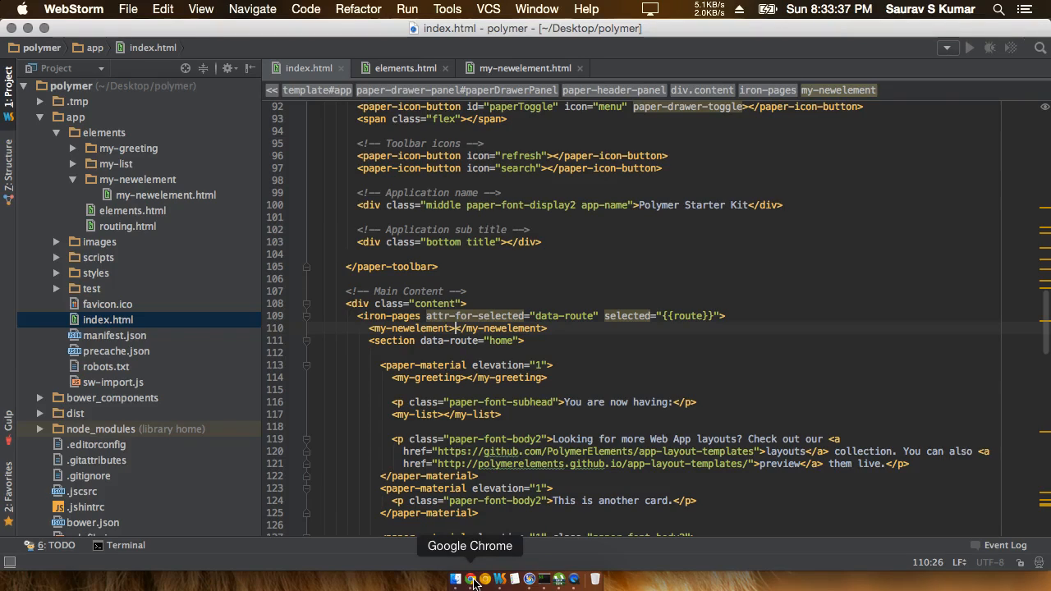
Bring Chrome forward and reload localhost:3000 after the index.html edit
click(470, 580)
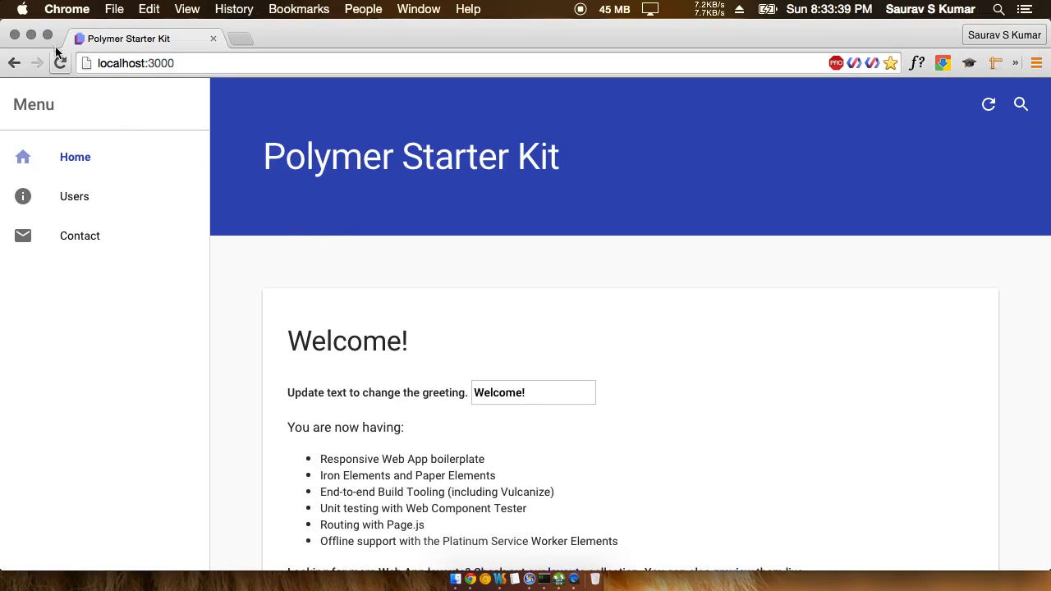
click(59, 64)
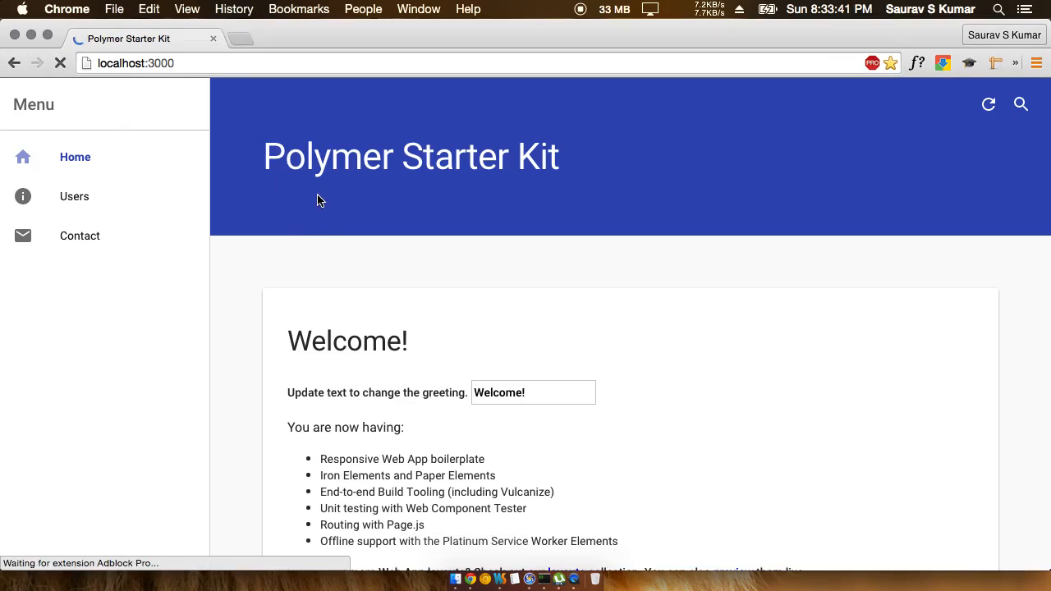
mouse_move(526, 483)
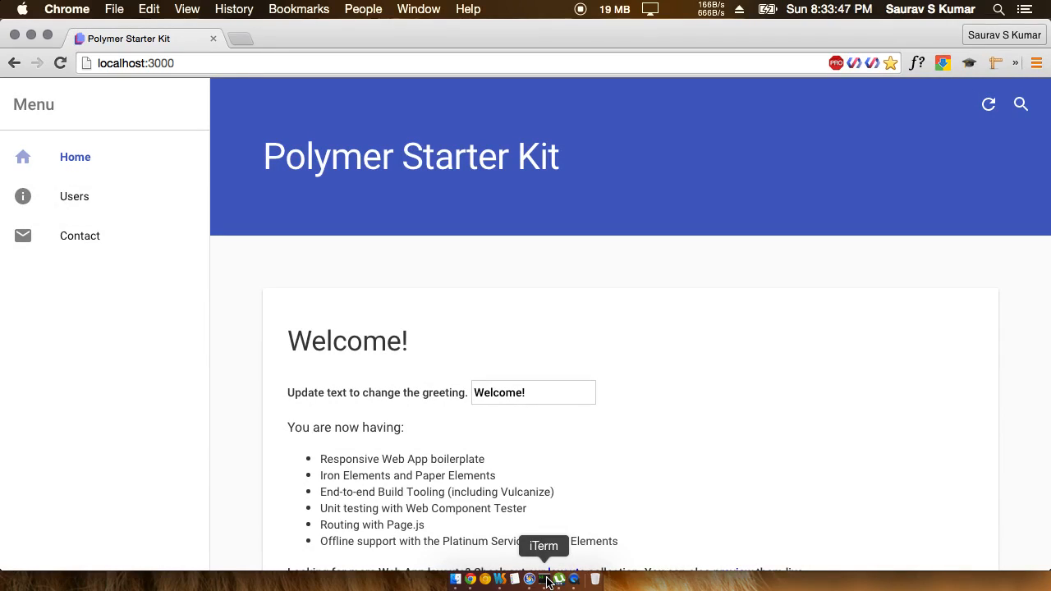
In iTerm, cd into ~/Desktop/polymer and run gulp serve
click(547, 580)
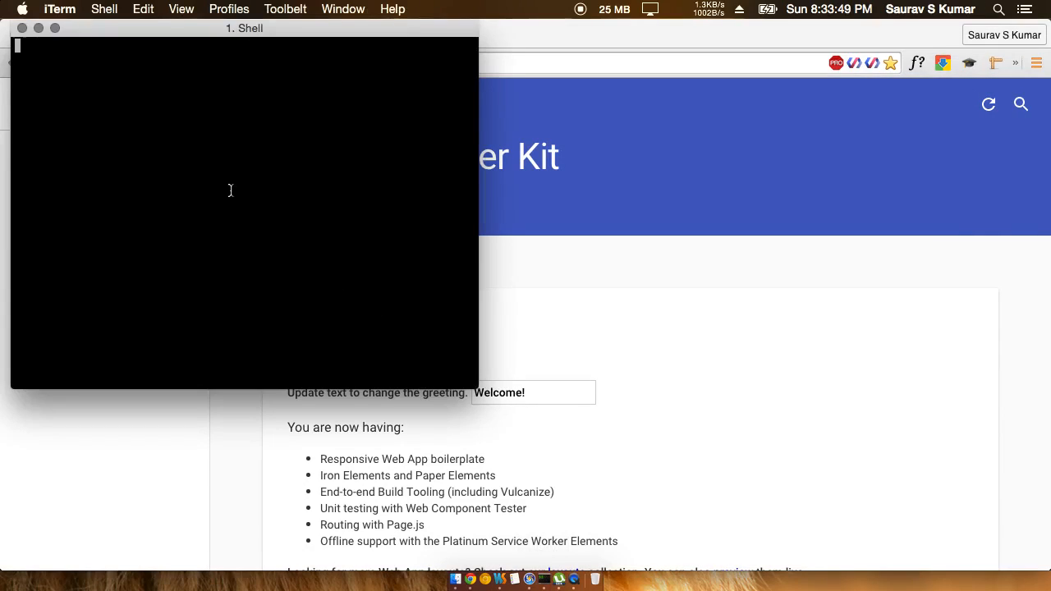
text(cd)
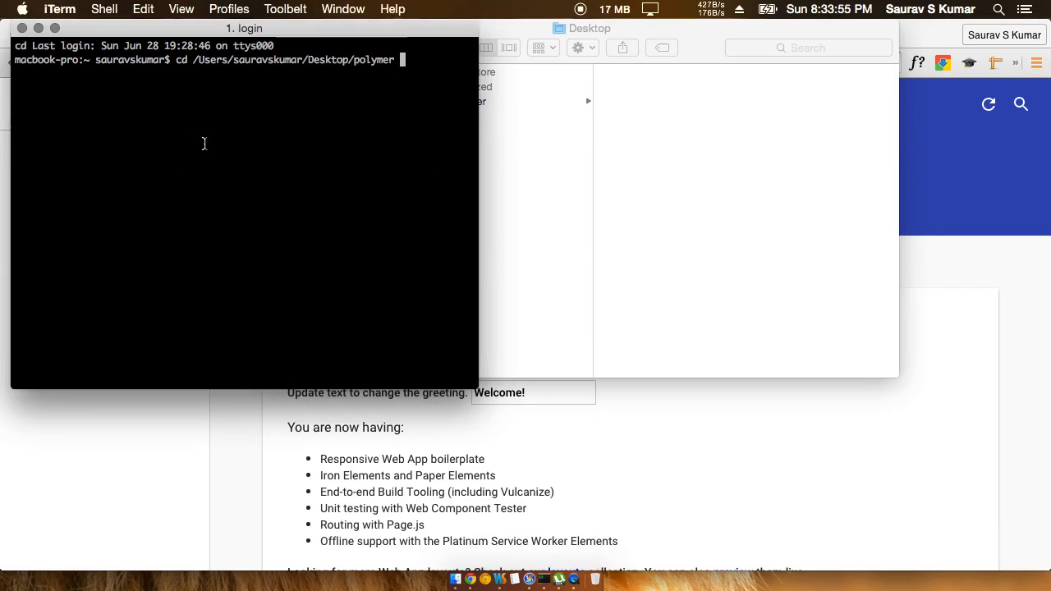
text(gulp serve)
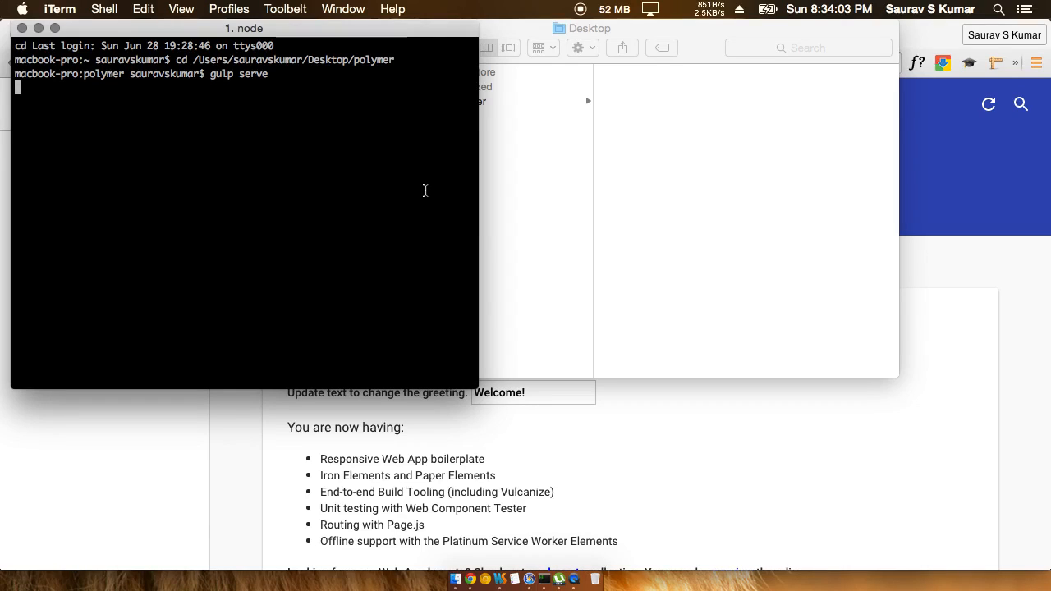
mouse_move(515, 186)
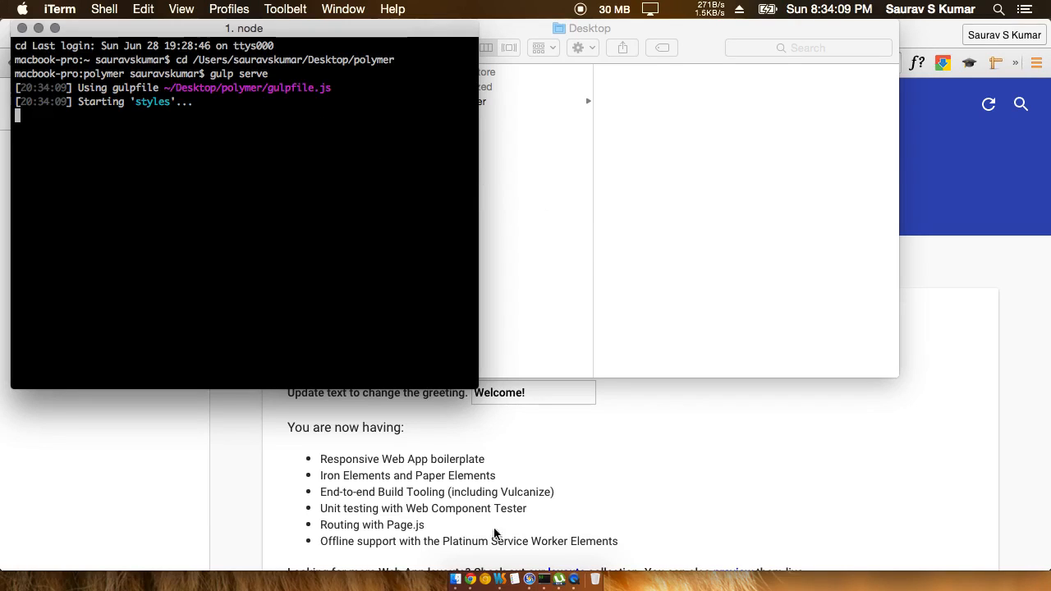
mouse_move(501, 580)
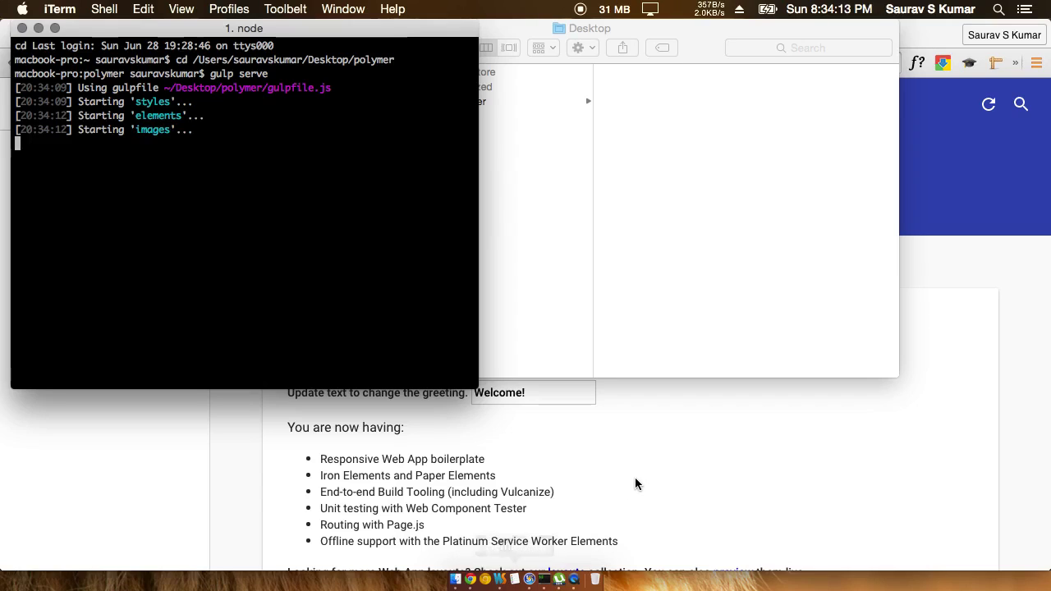
mouse_move(403, 253)
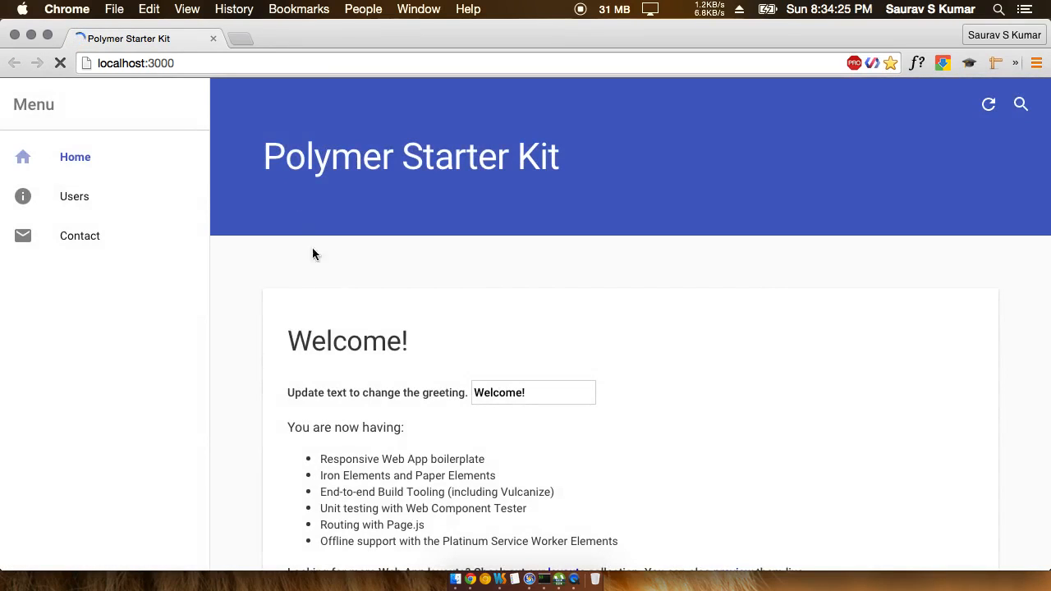
mouse_move(501, 581)
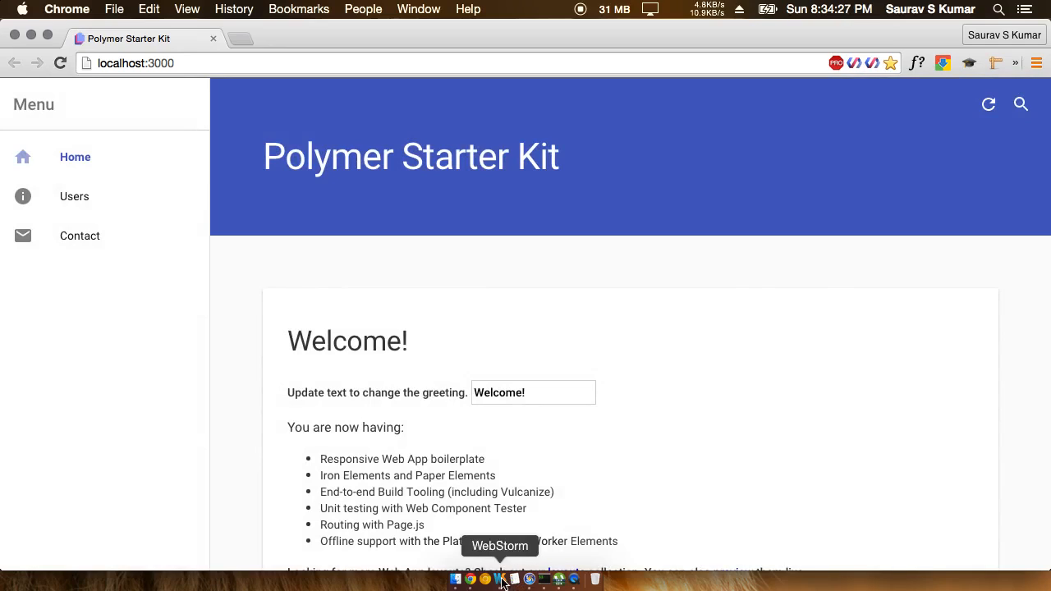
Delete the <my-newelement></my-newelement> line from index.html and check the page in Chrome
click(500, 581)
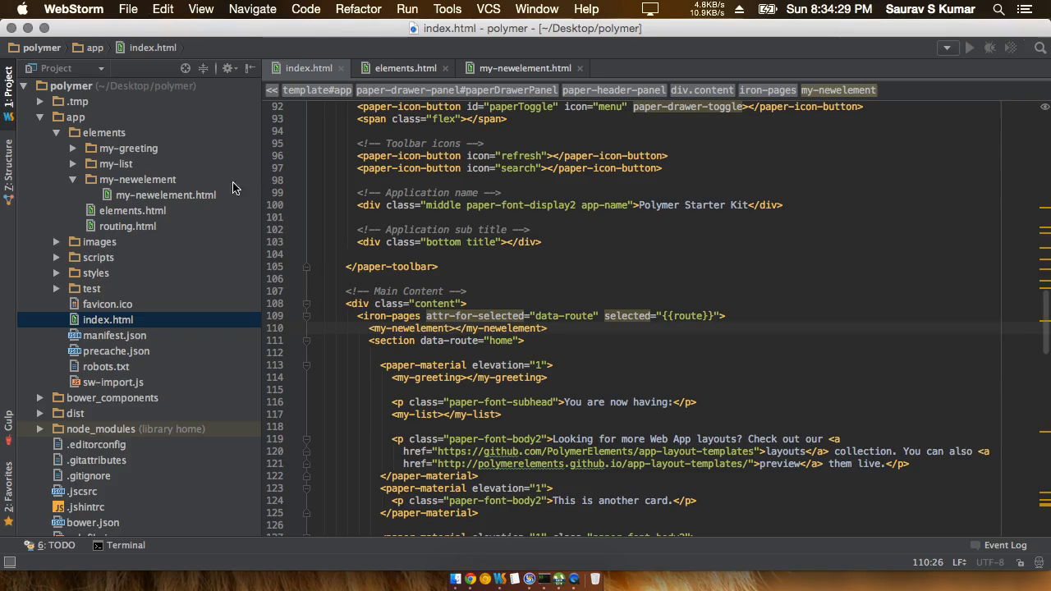
mouse_move(470, 579)
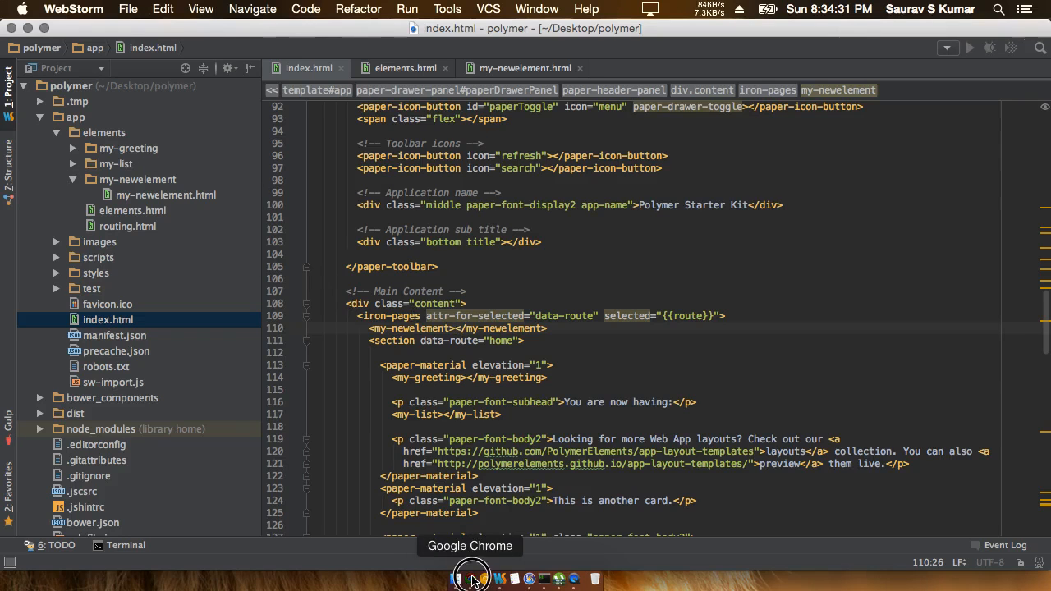
click(472, 579)
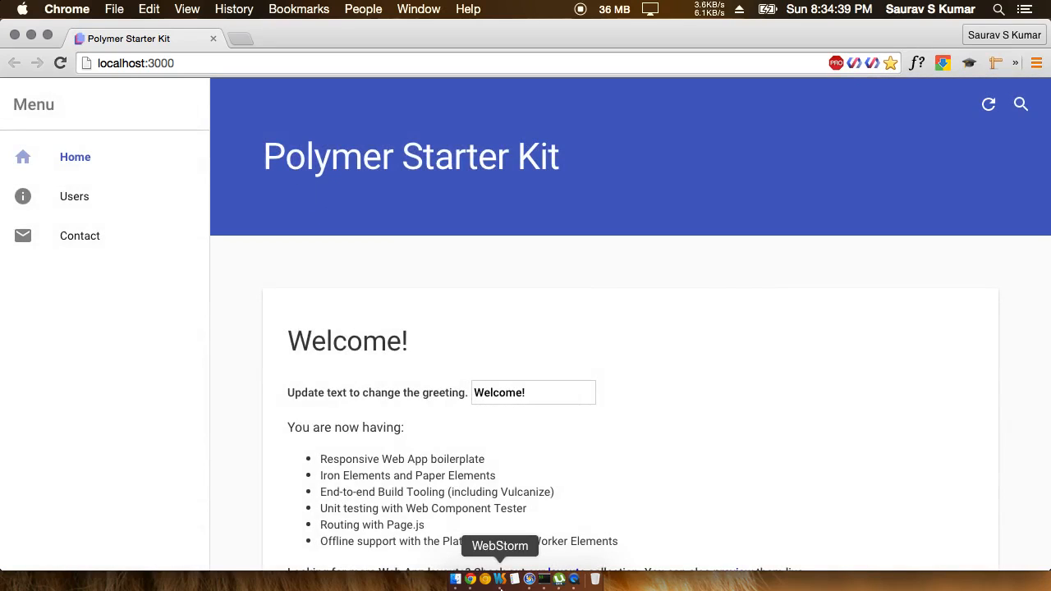
click(500, 580)
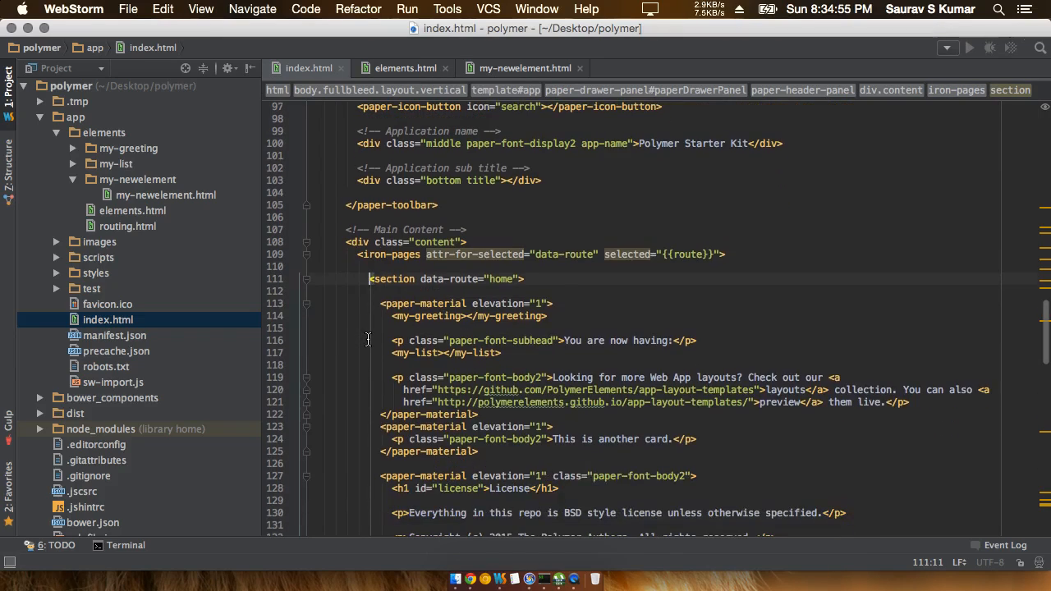
scroll(down, 3)
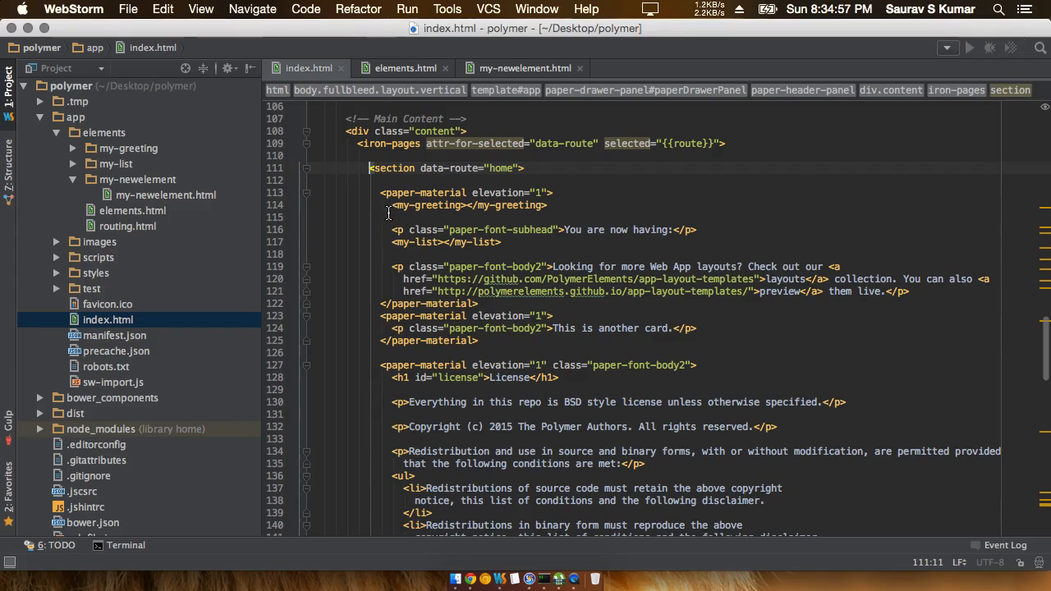
scroll(down, 3)
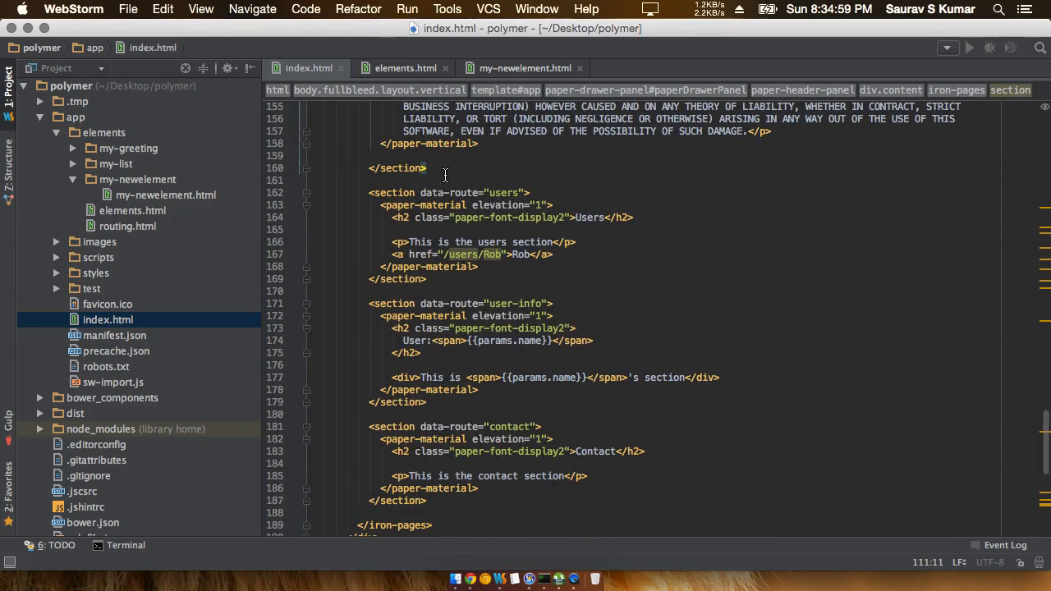
scroll(up, 3)
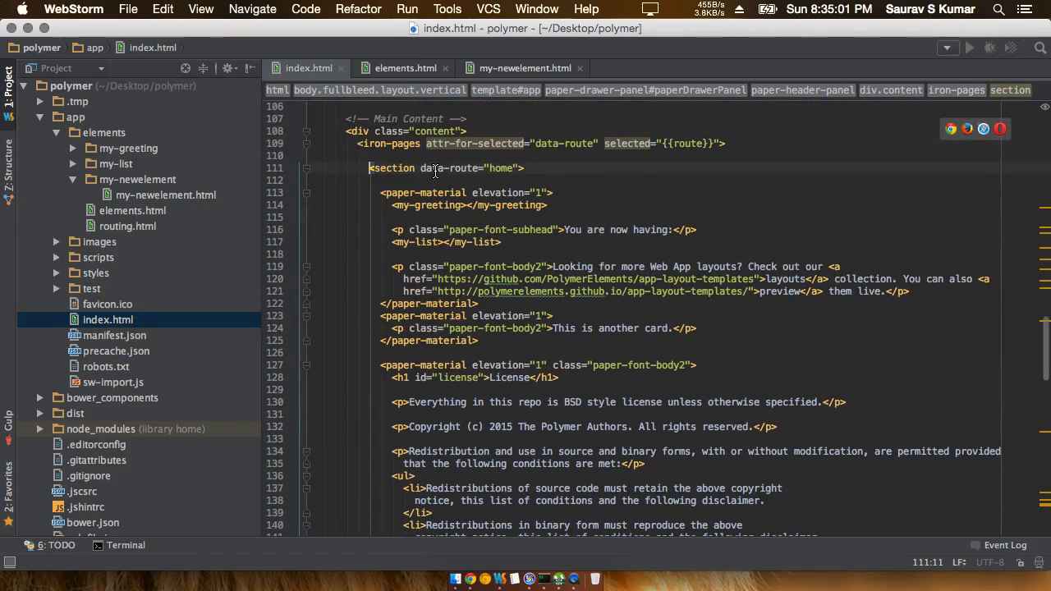
click(472, 581)
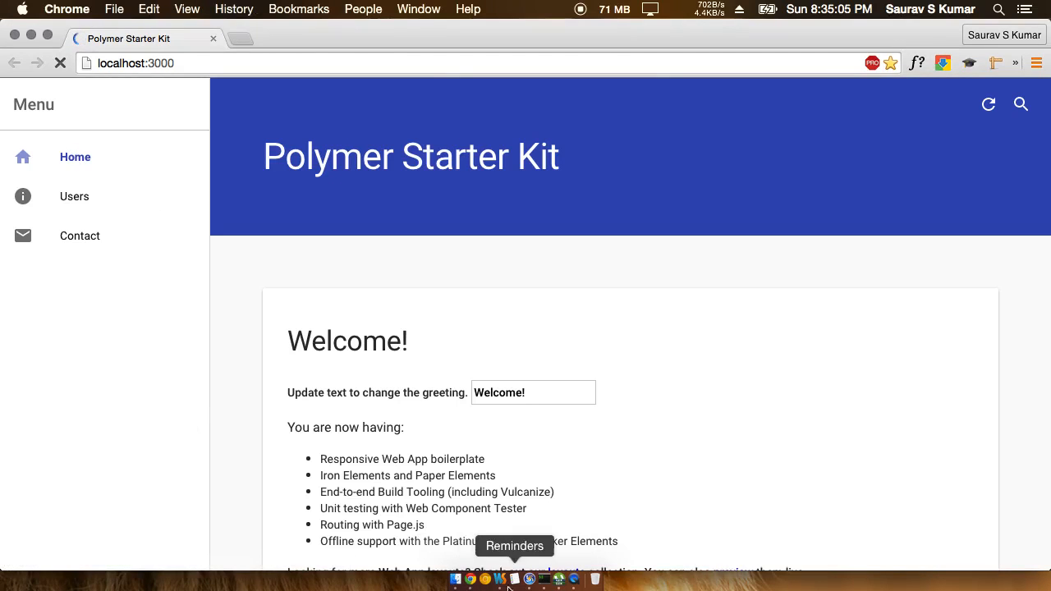
click(500, 580)
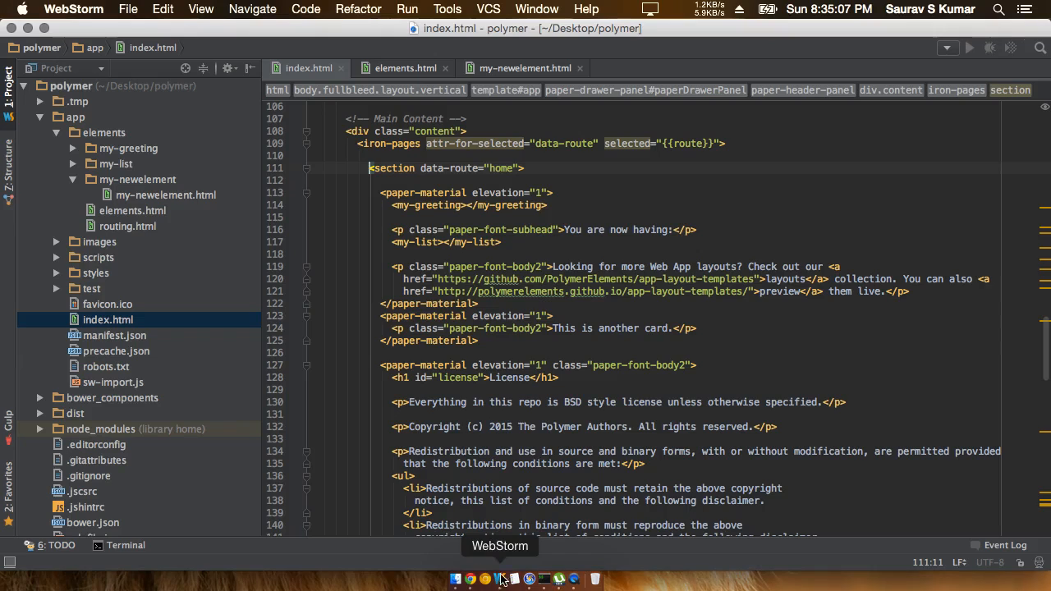
scroll(down, 3)
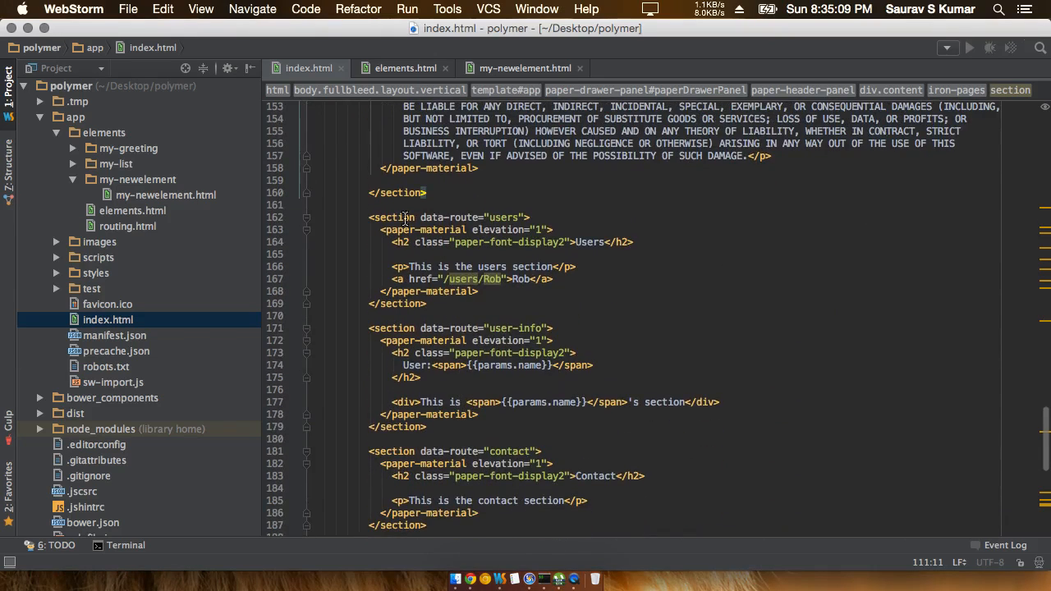
click(369, 217)
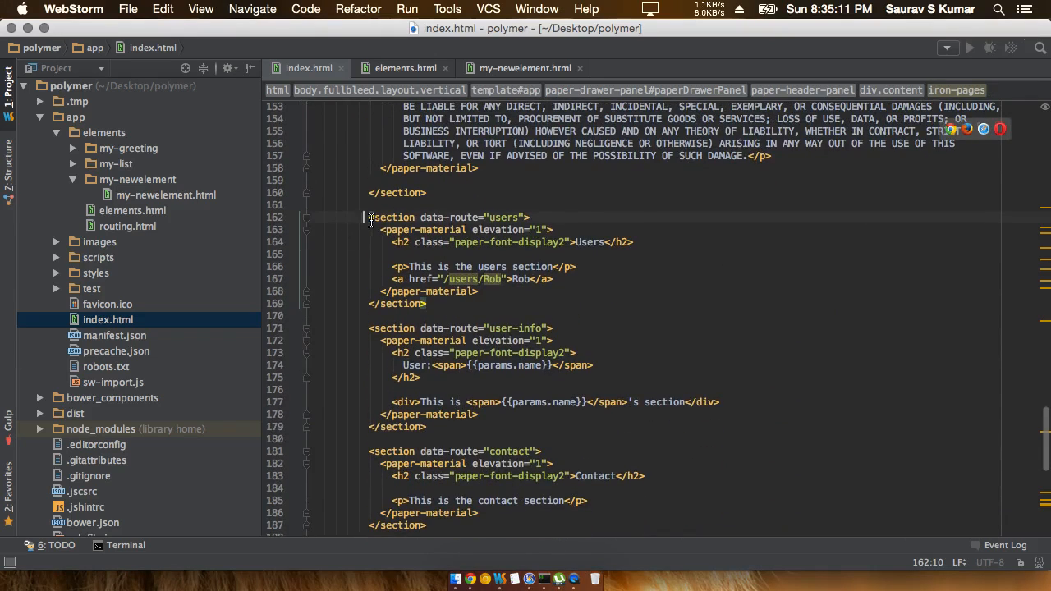
scroll(down, 3)
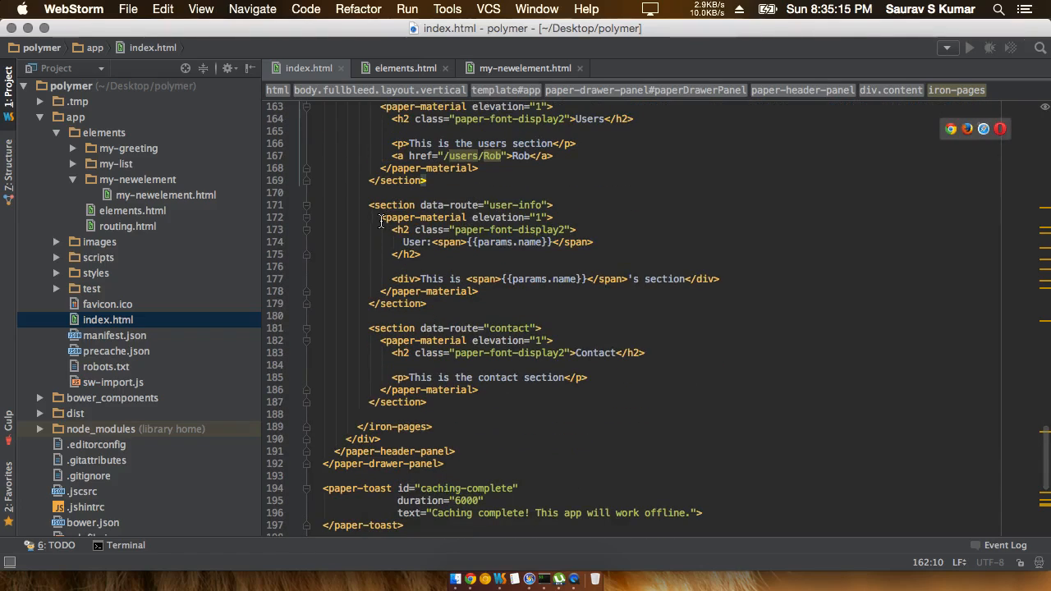
scroll(up, 3)
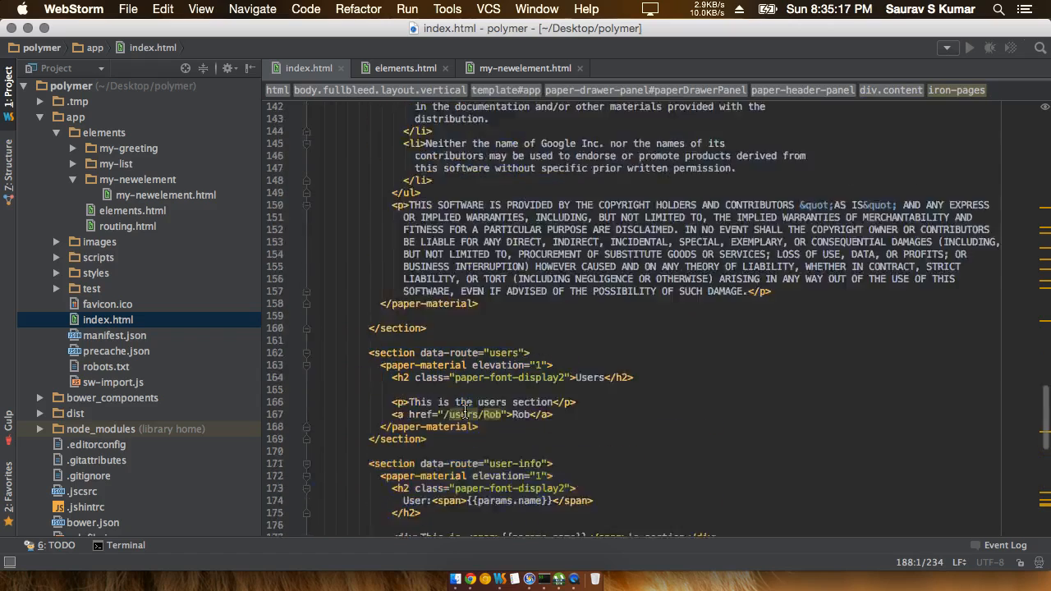
scroll(up, 3)
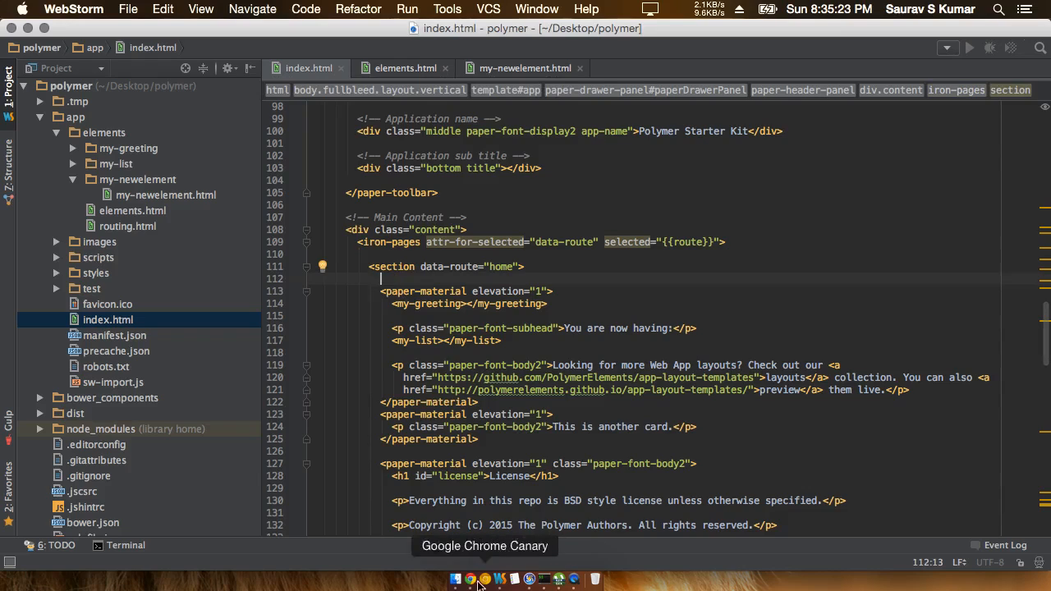
click(470, 579)
text(<my-newelement></my-newelement>)
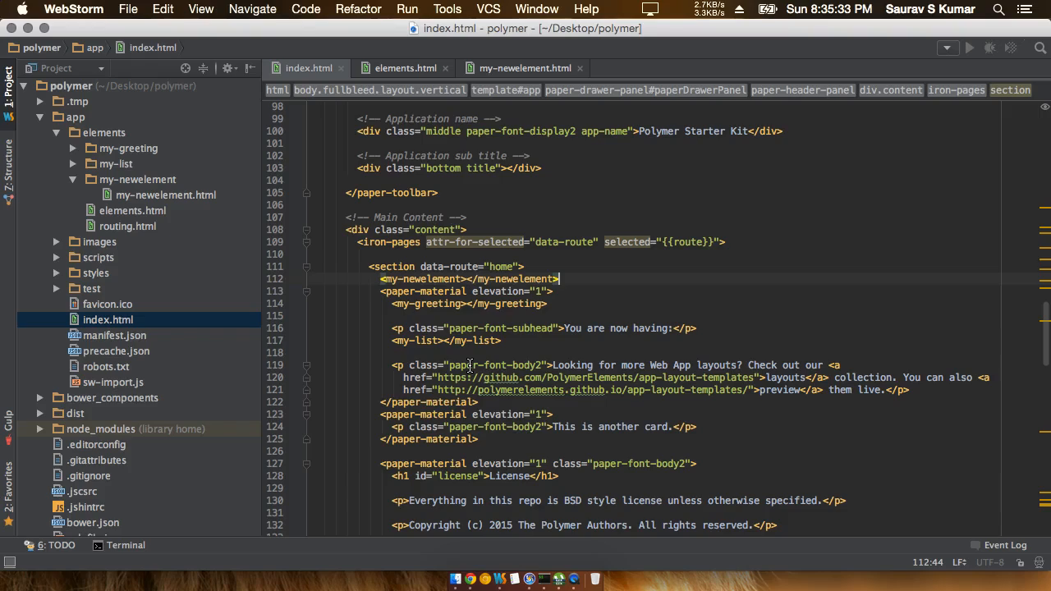
mouse_move(694, 440)
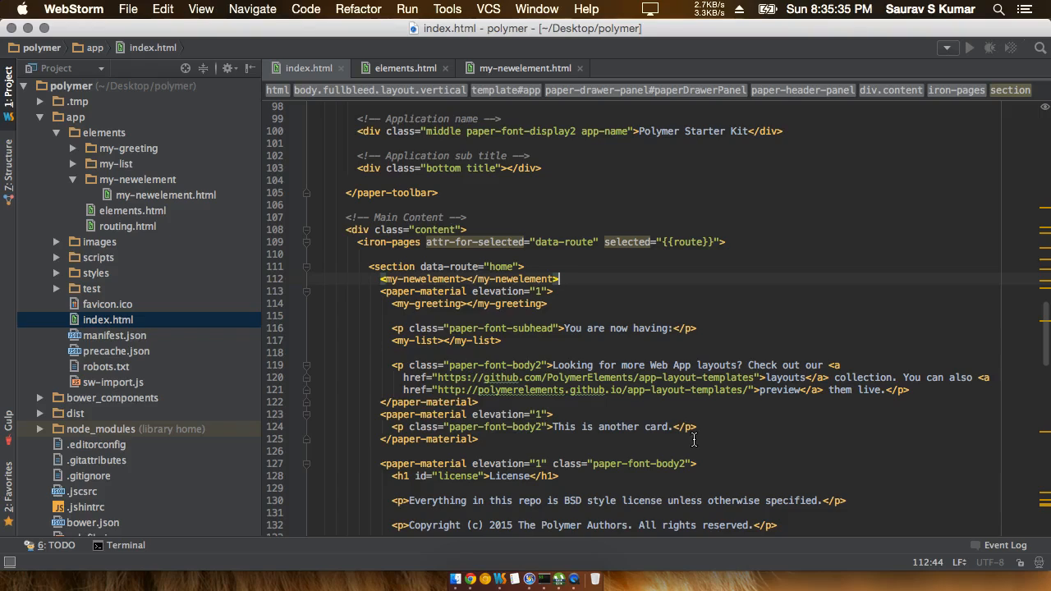
mouse_move(470, 580)
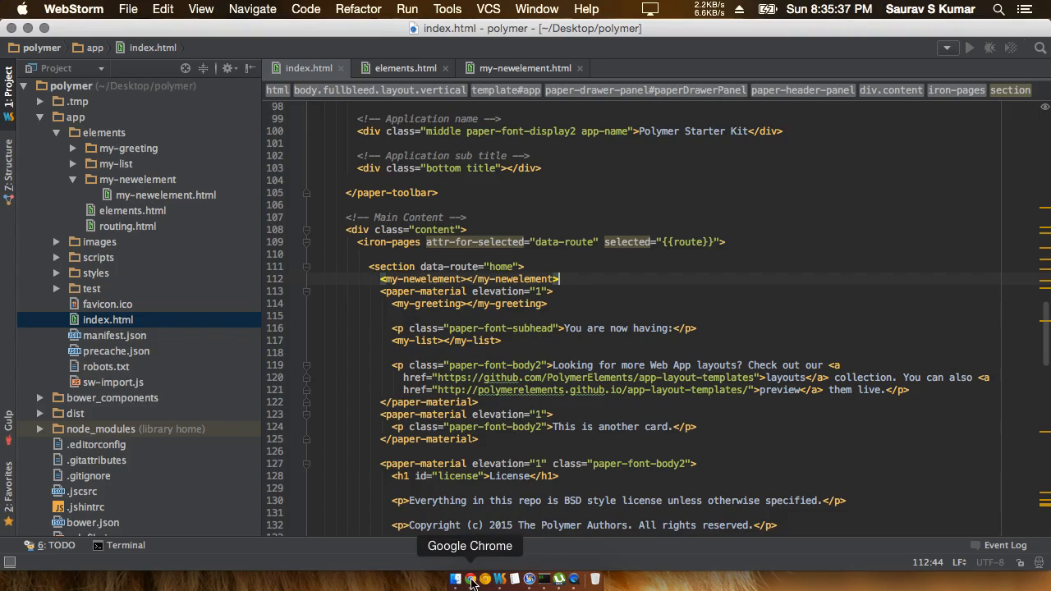
View the Starter Kit page in Chrome to check the newly placed tag
click(470, 580)
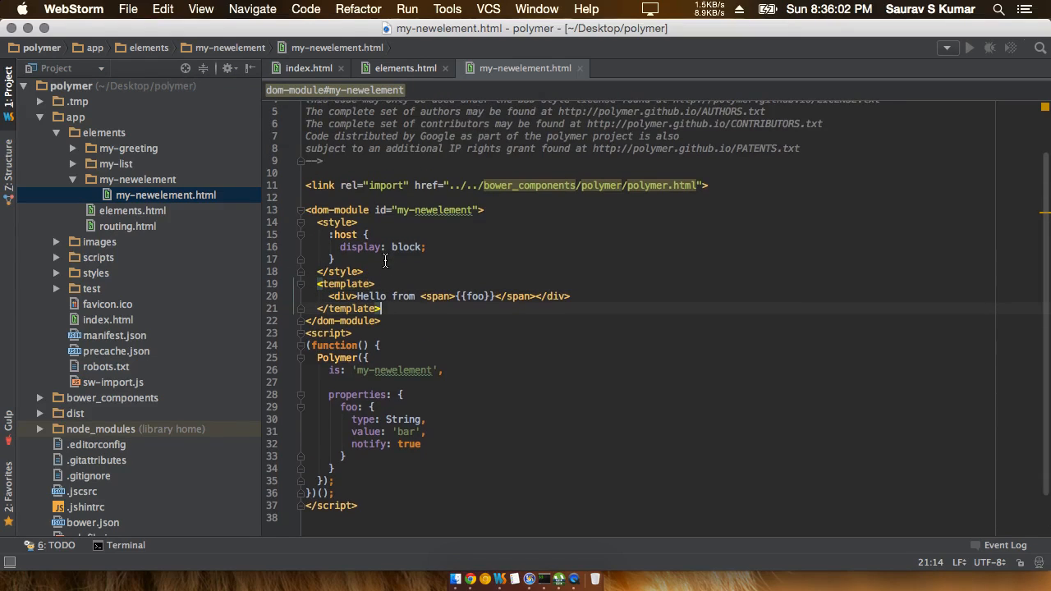
mouse_move(444, 290)
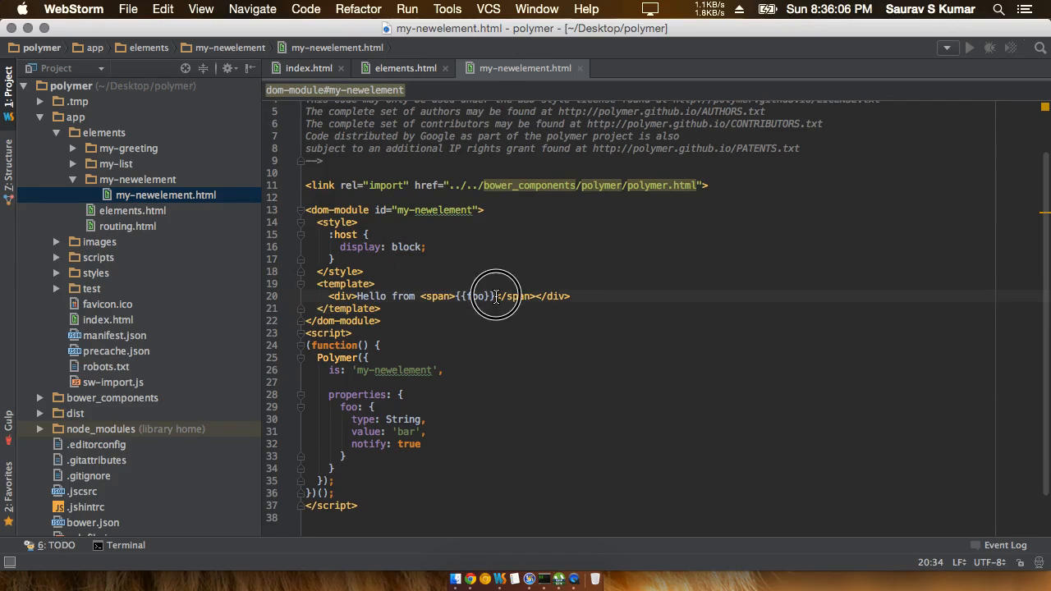
Replace foo's default 'bar' with 'Hello Friends' and view the page in Chrome
click(493, 296)
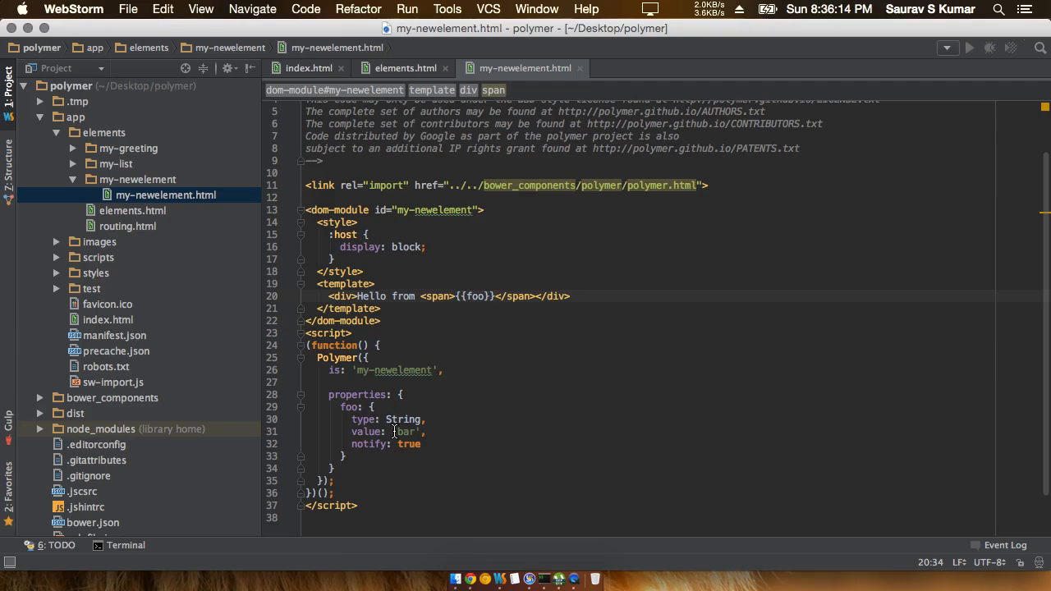
click(406, 432)
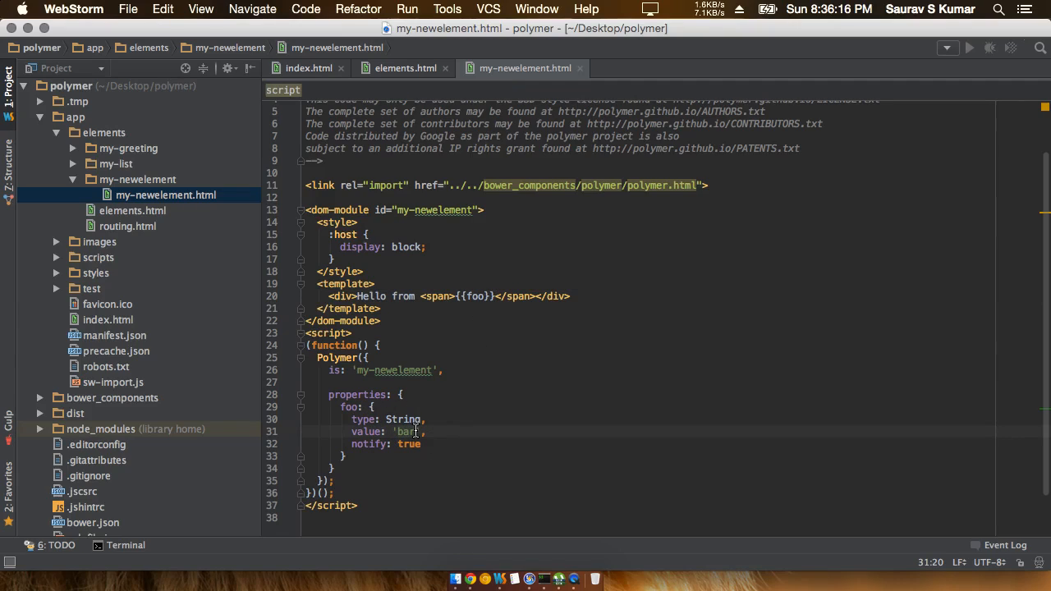
key(Backspace)
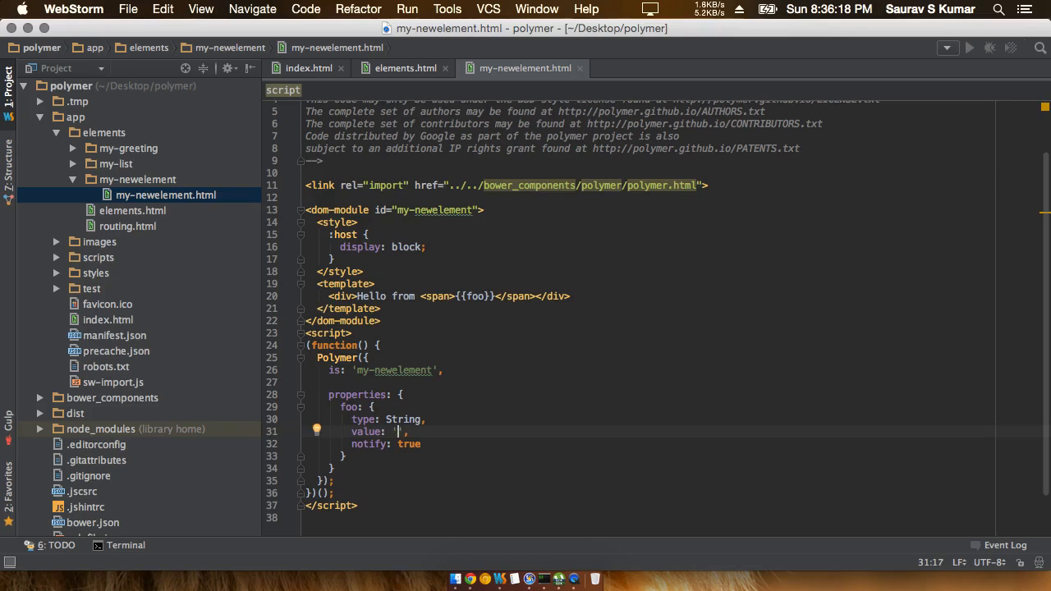
text(Hello)
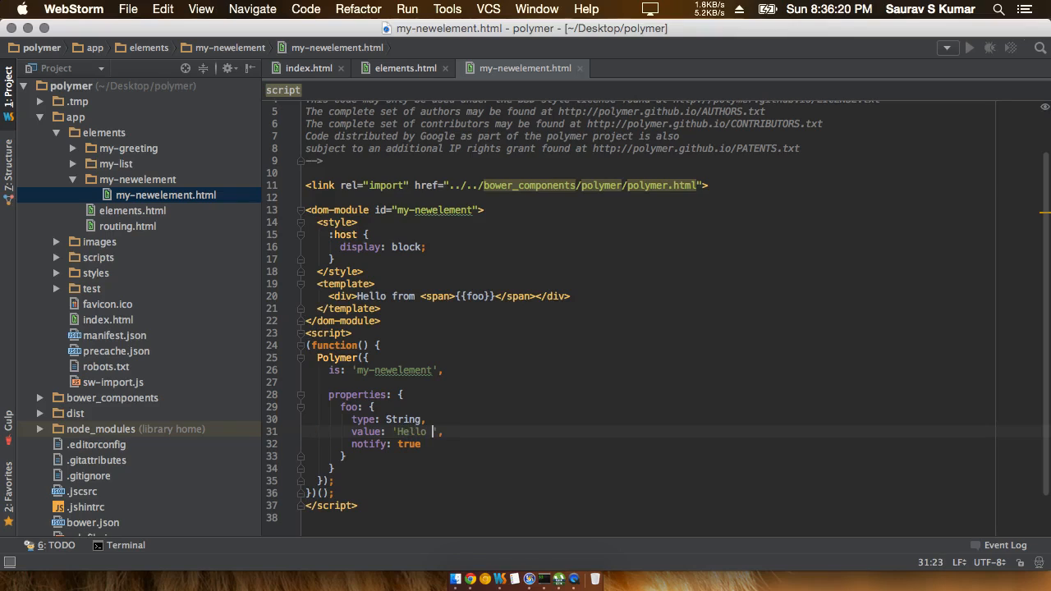
text(Friends)
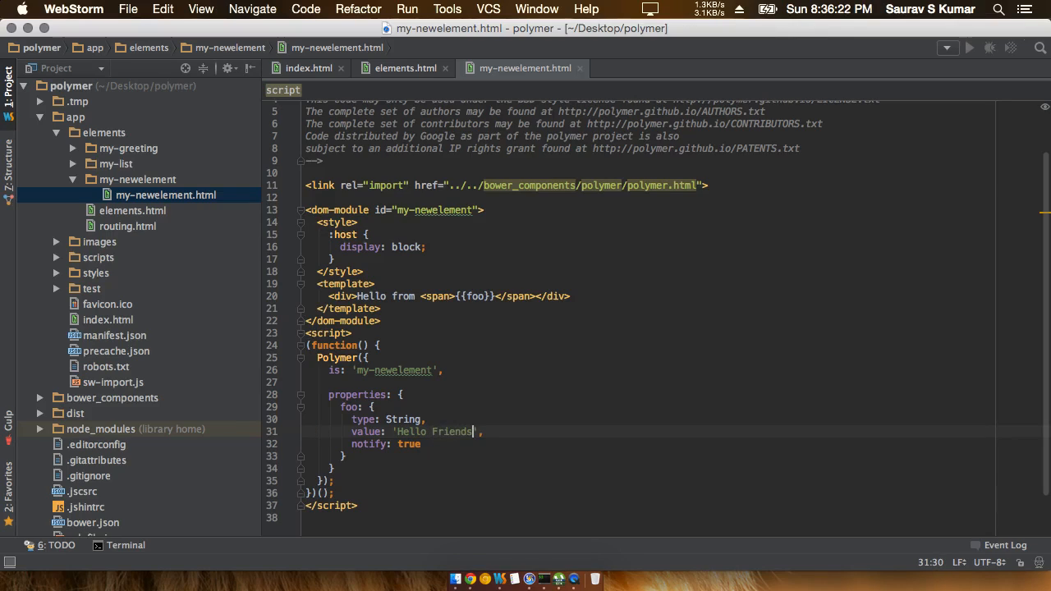
mouse_move(470, 579)
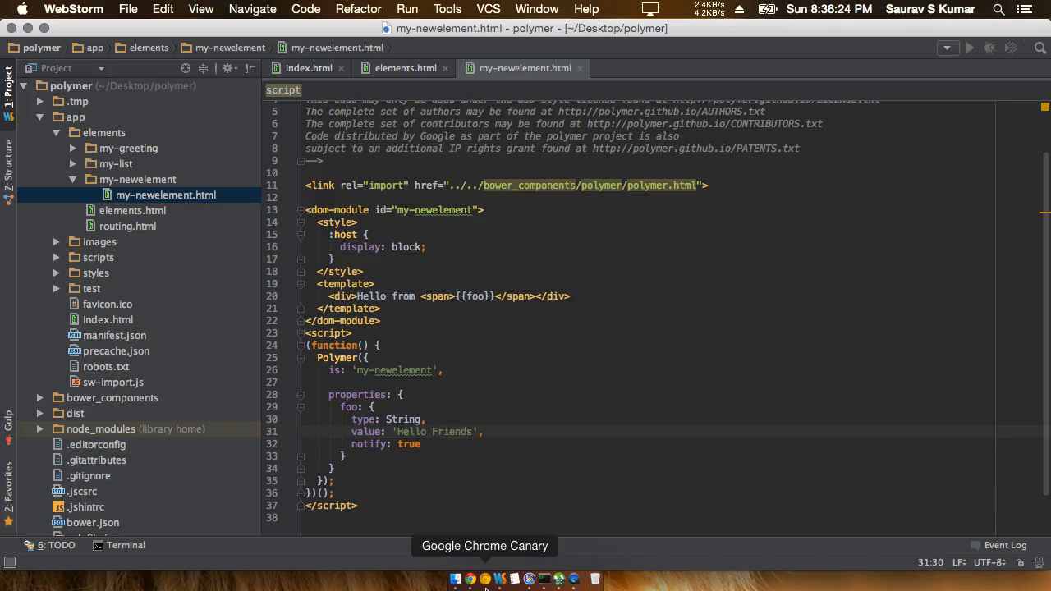
click(471, 579)
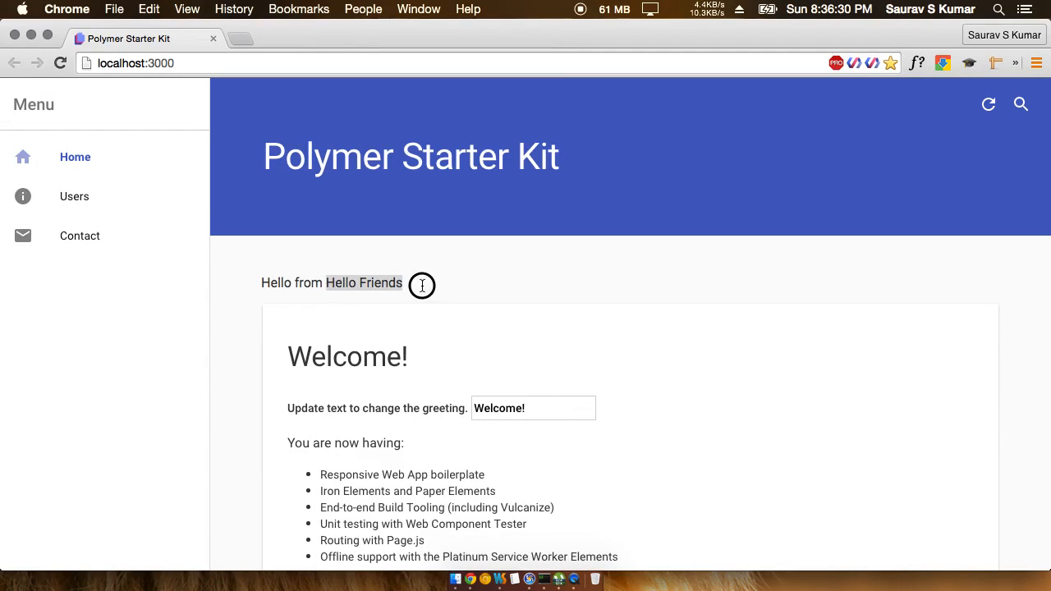
mouse_move(500, 579)
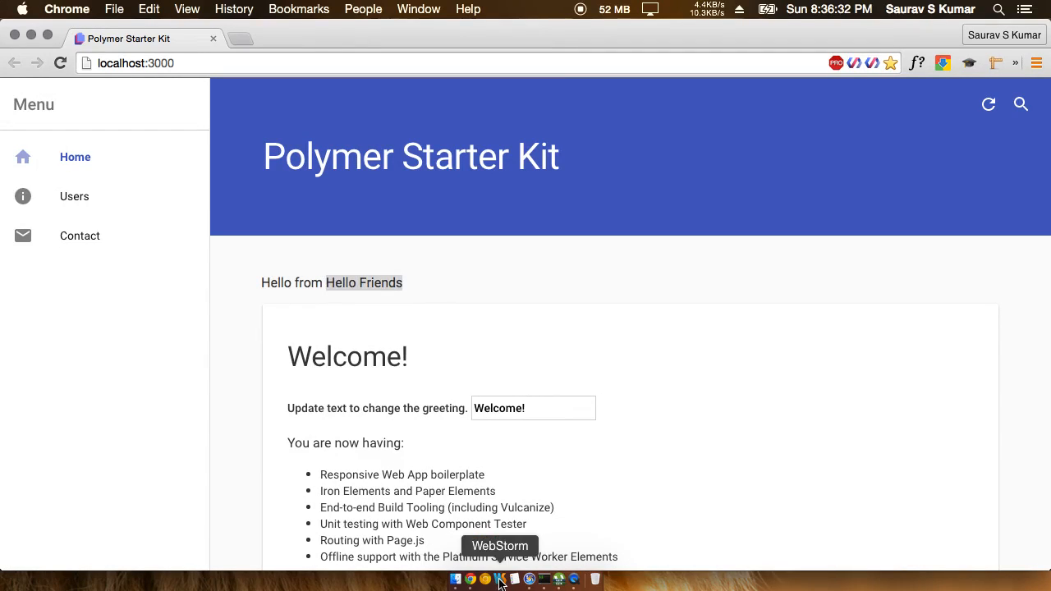
Comment out line 39's my-newelement import in elements.html, check Chrome, then reopen index.html
click(499, 581)
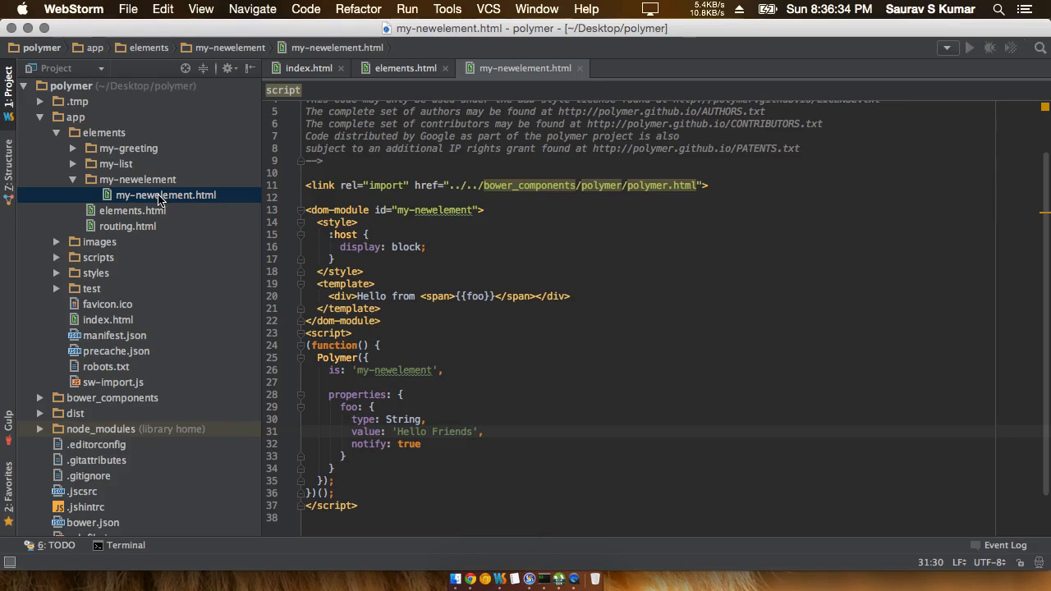
click(405, 67)
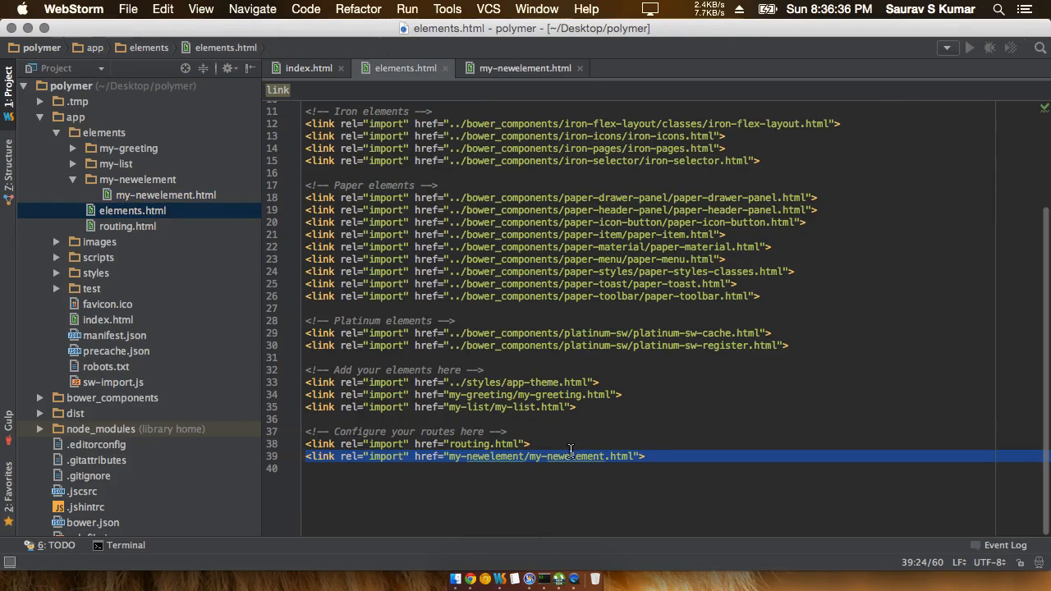
mouse_move(571, 456)
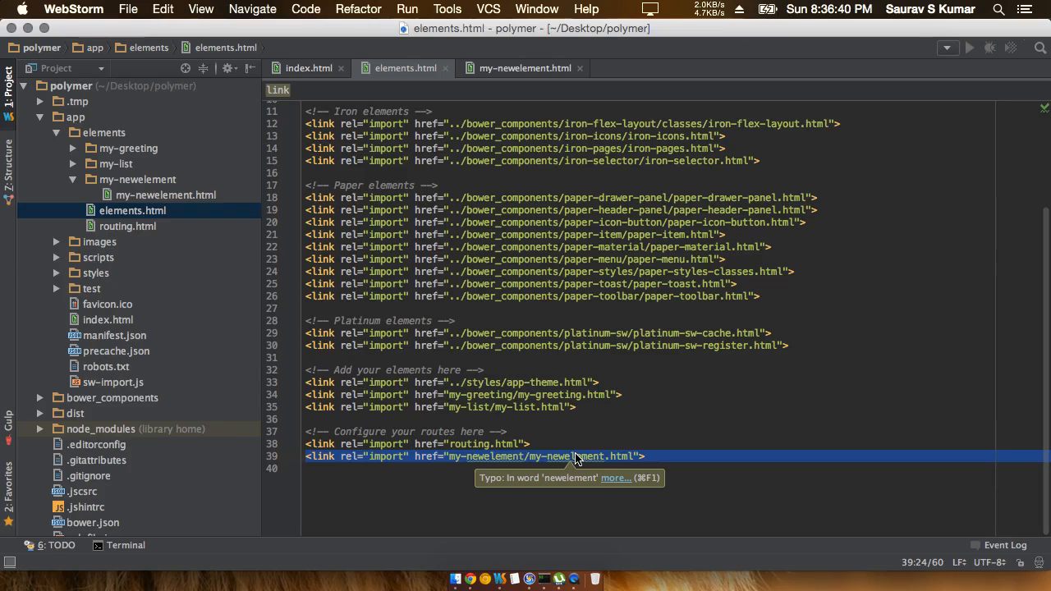
mouse_move(311, 461)
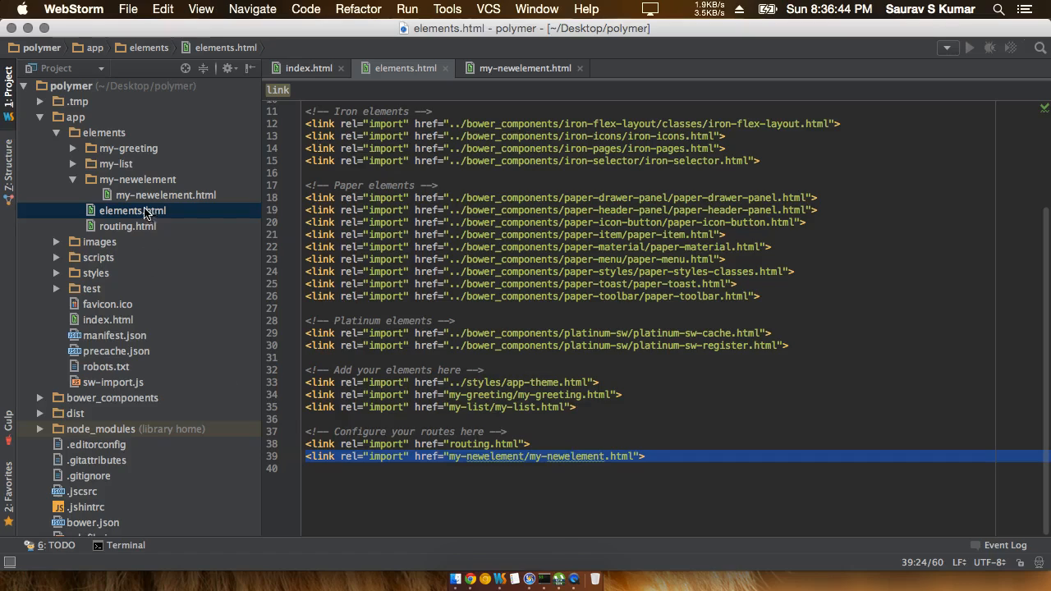
mouse_move(222, 239)
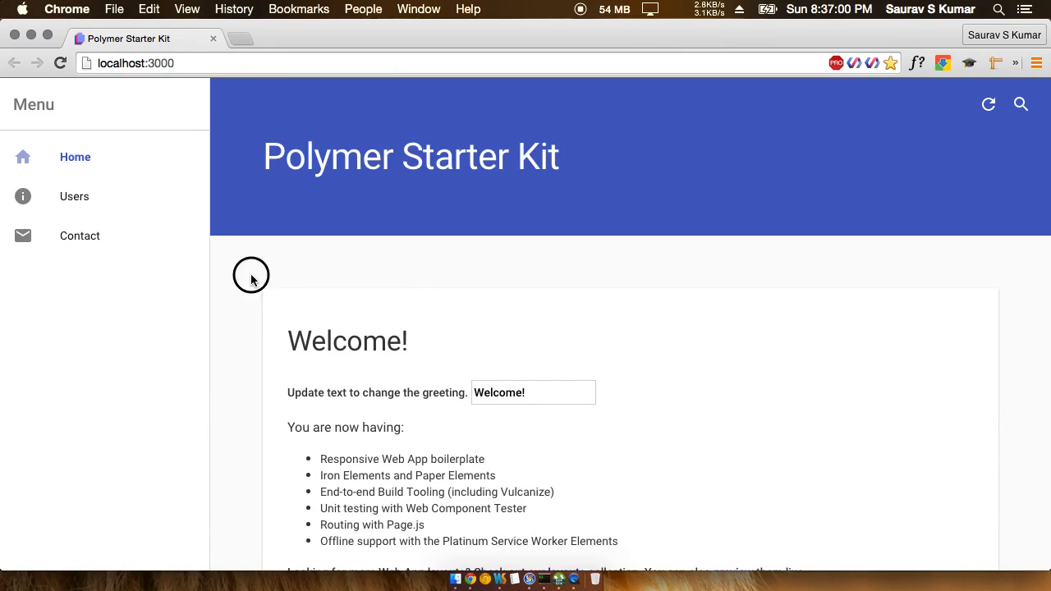
mouse_move(499, 579)
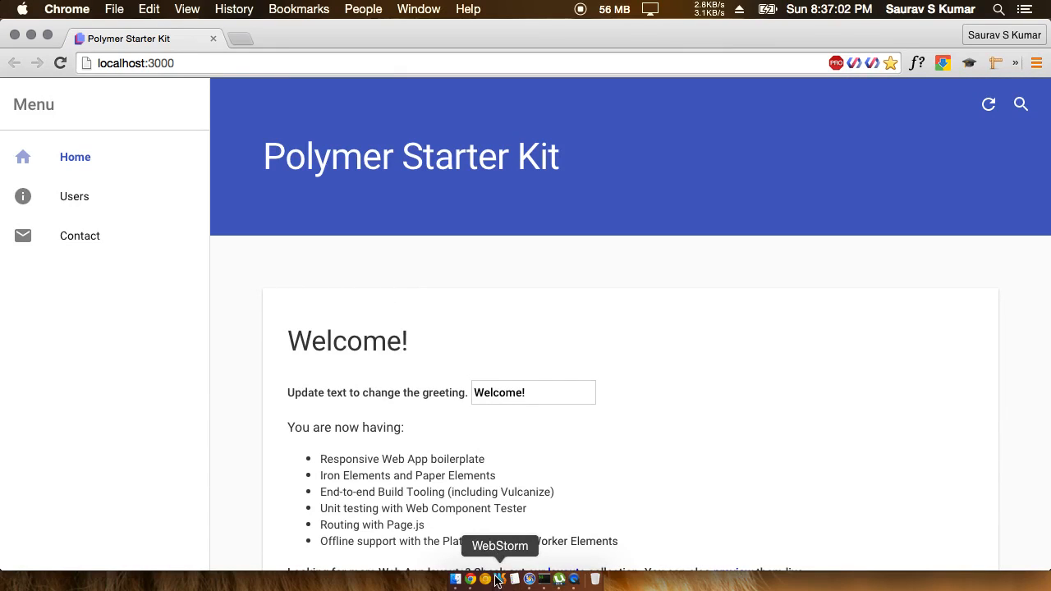
click(500, 580)
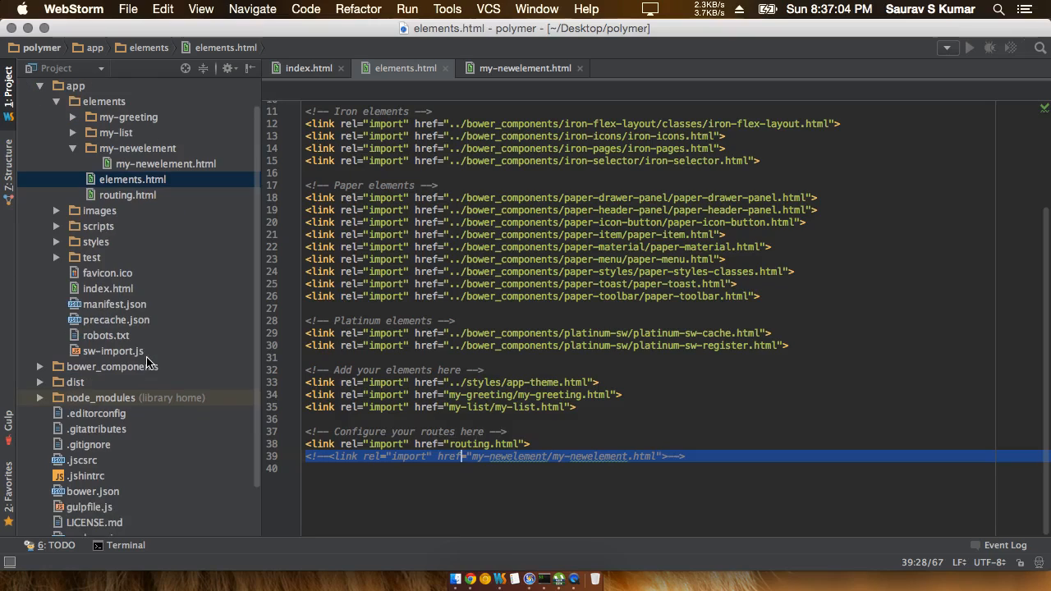
click(309, 68)
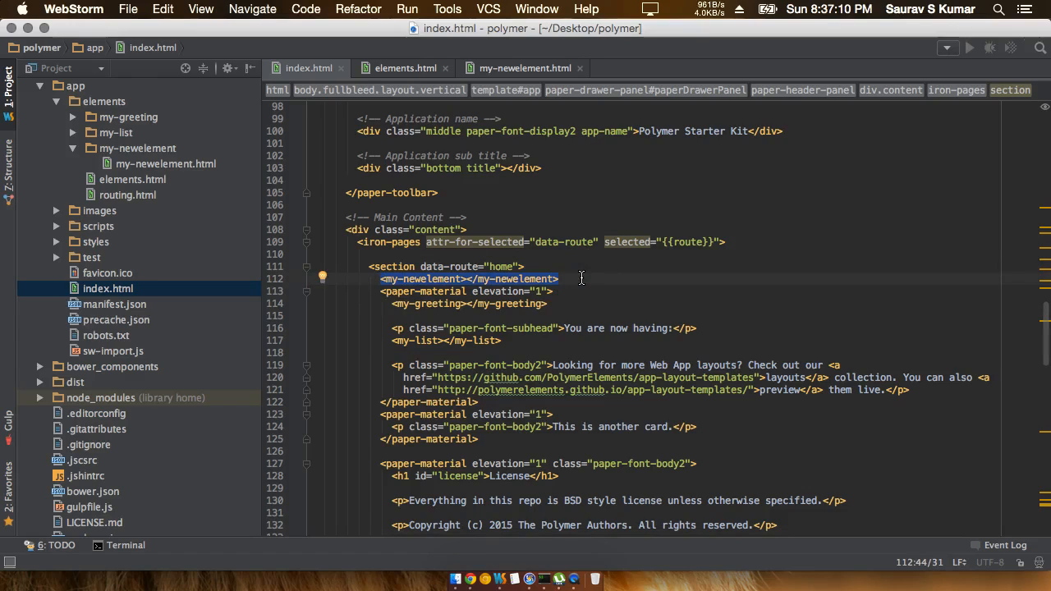
mouse_move(515, 579)
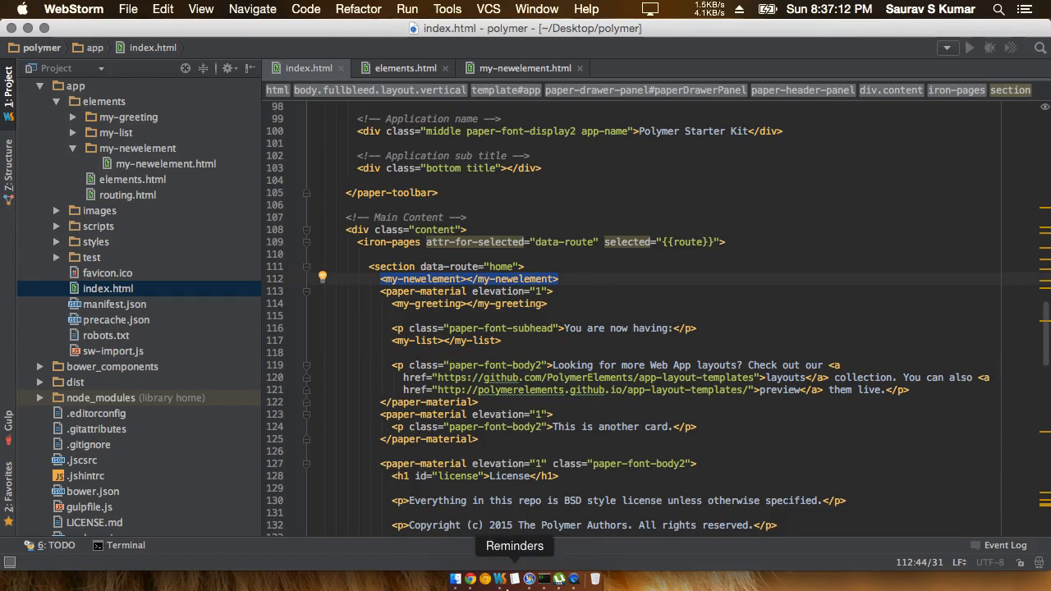
Inspect the Console errors in DevTools on the greeting-free Starter Kit page
click(471, 580)
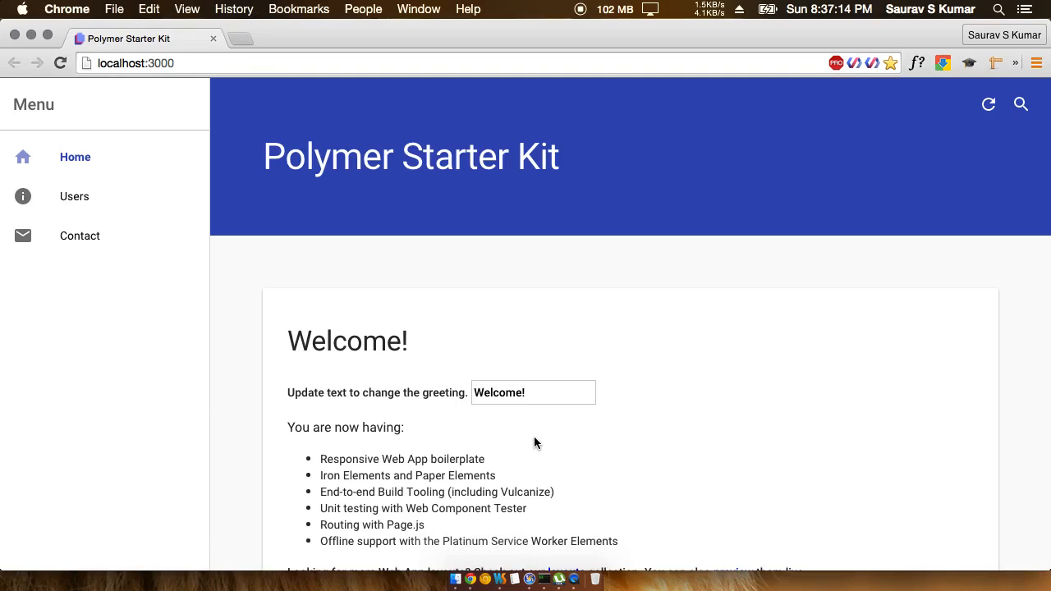
mouse_move(471, 416)
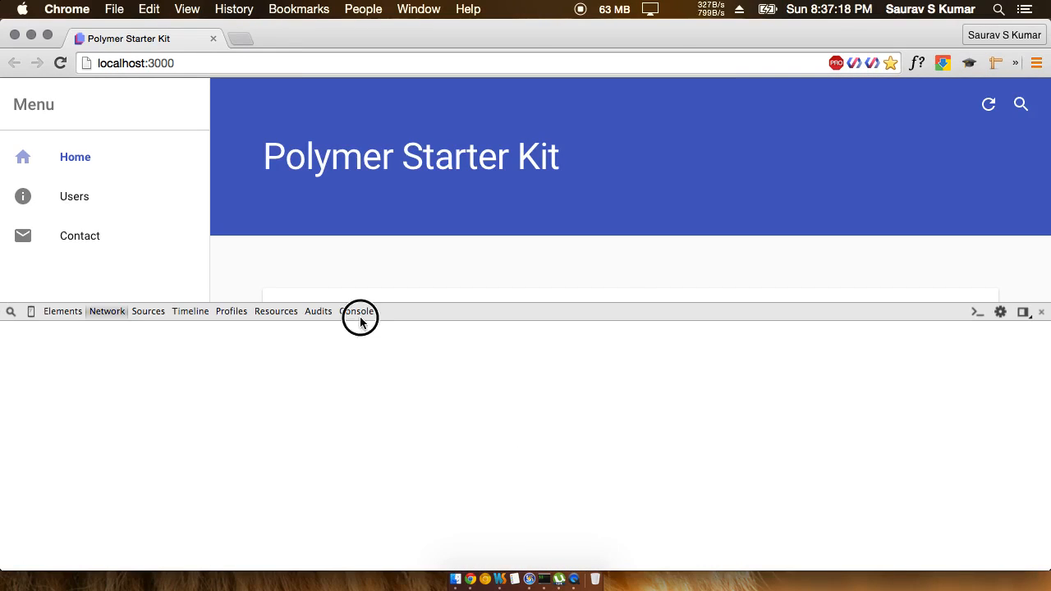
click(356, 310)
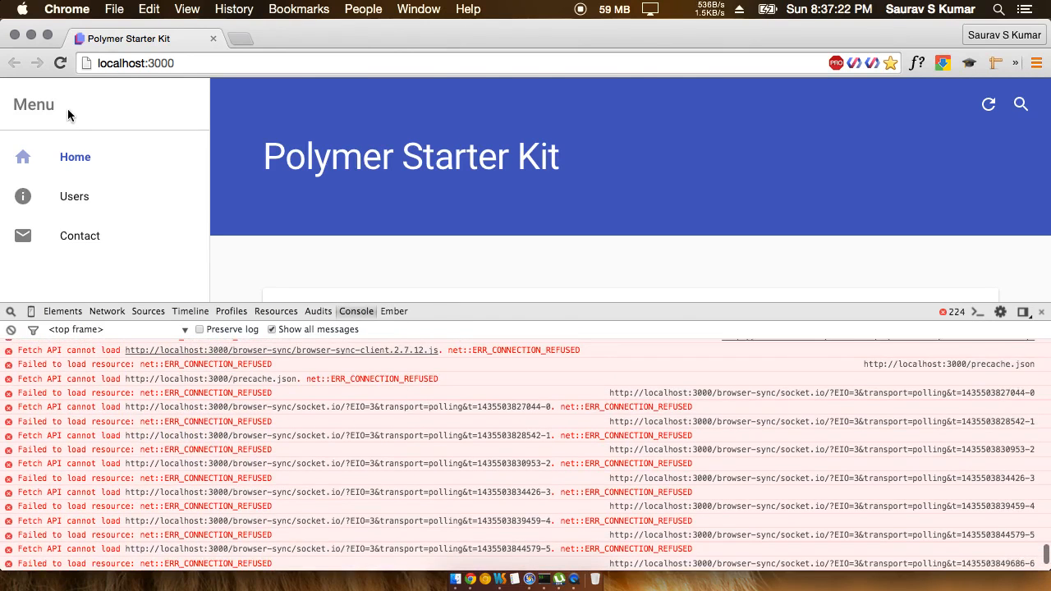
click(60, 64)
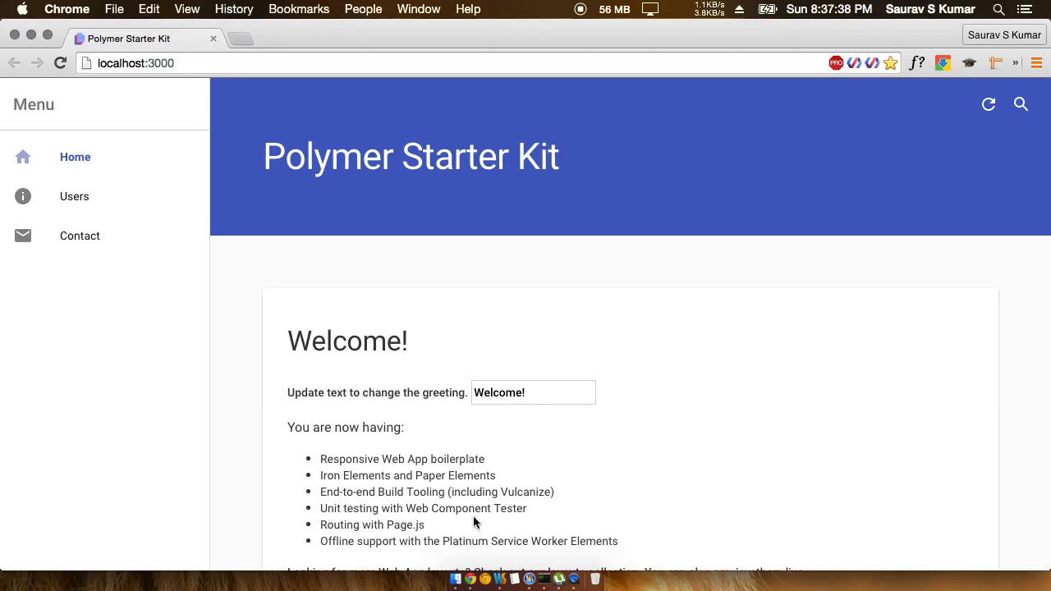
mouse_move(500, 580)
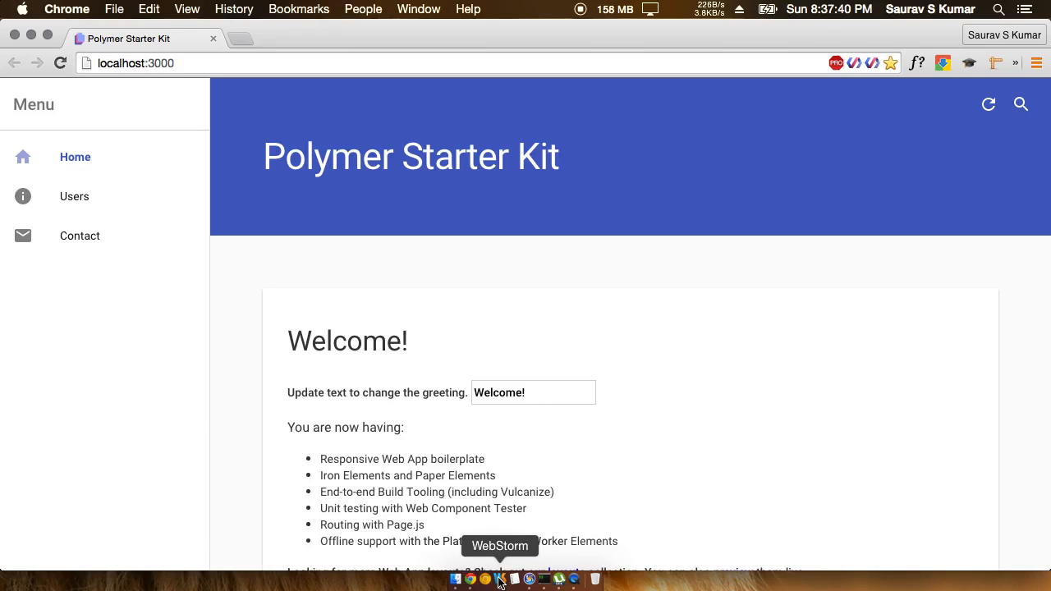
Back in WebStorm, reopen elements.html to inspect the commented-out my-newelement import
click(500, 581)
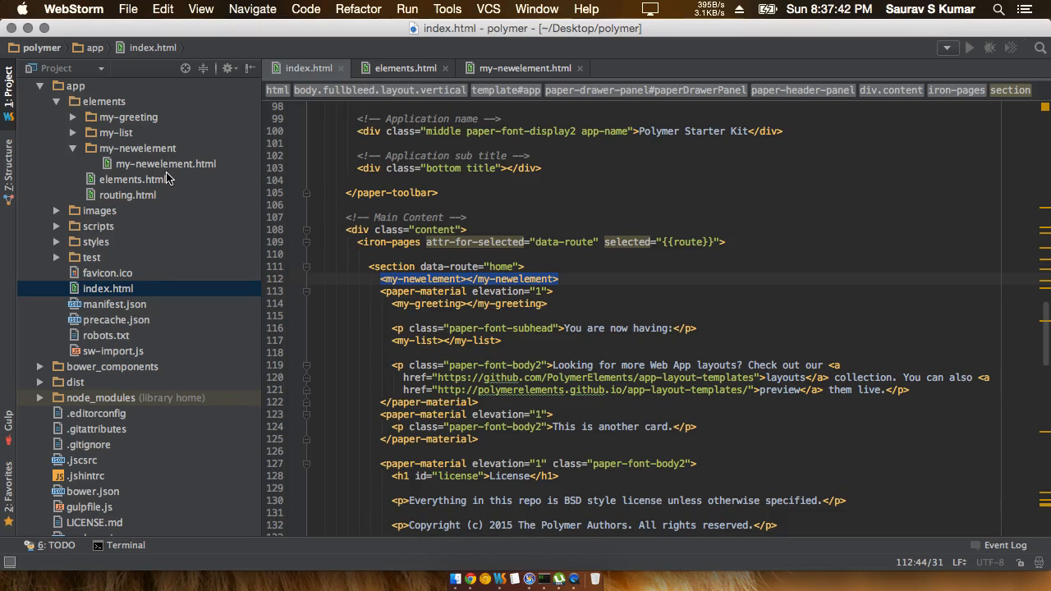
click(132, 179)
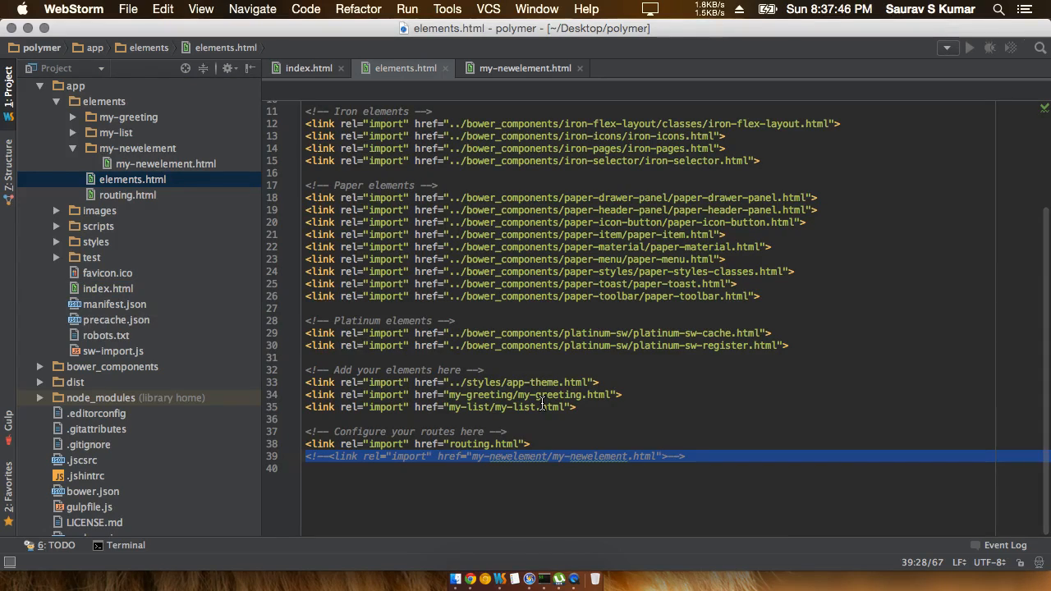
mouse_move(407, 371)
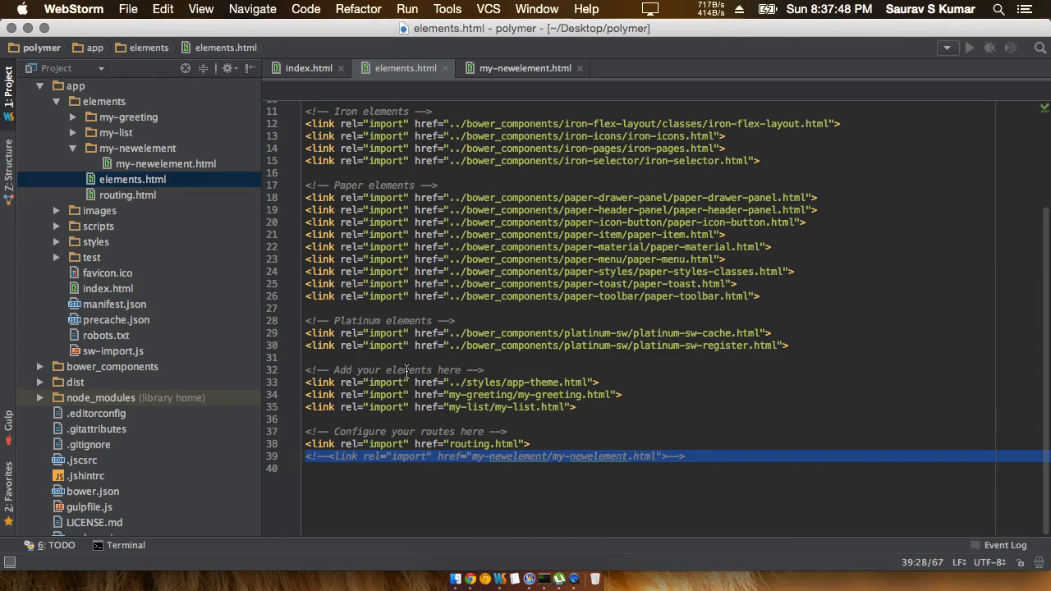
click(108, 289)
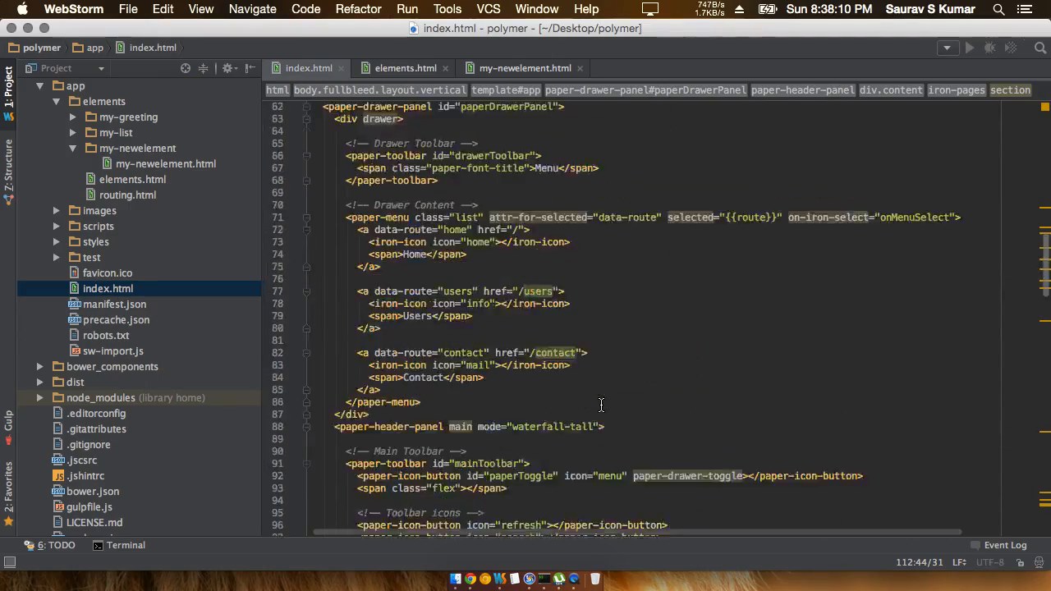
scroll(down, 3)
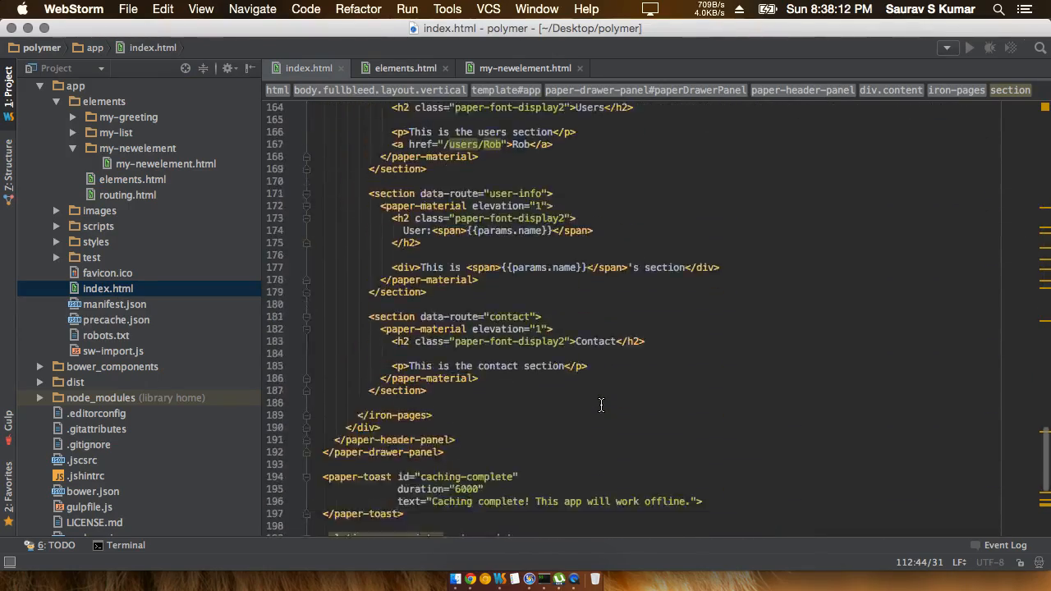
scroll(up, 3)
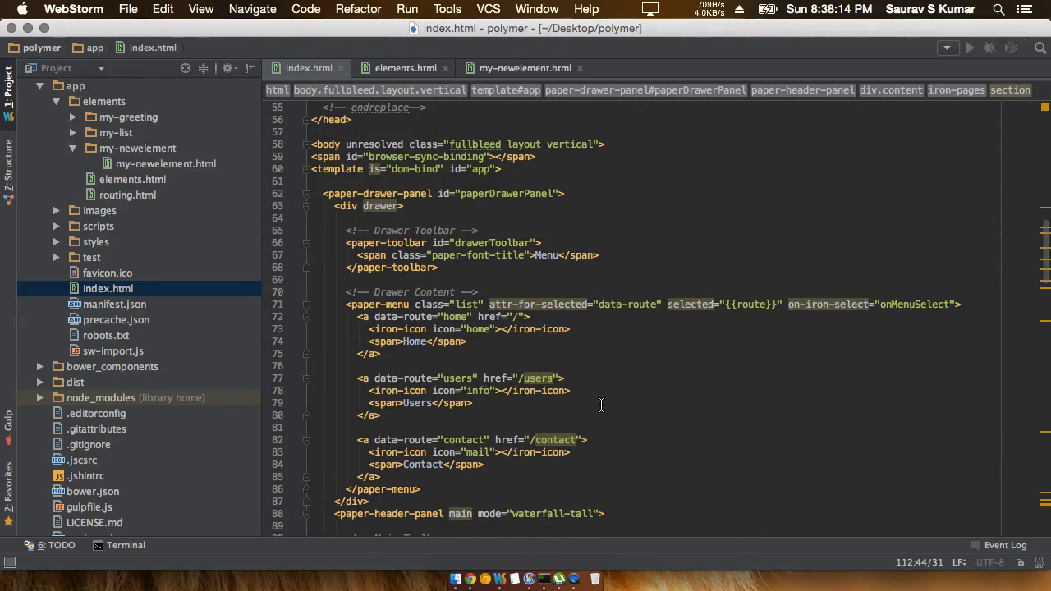
scroll(up, 3)
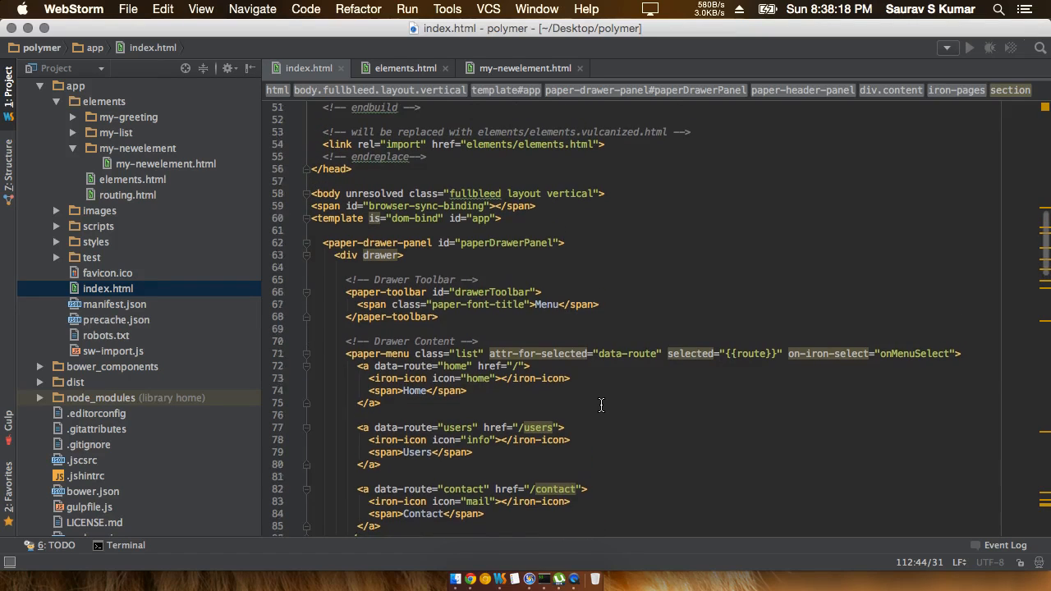
scroll(down, 3)
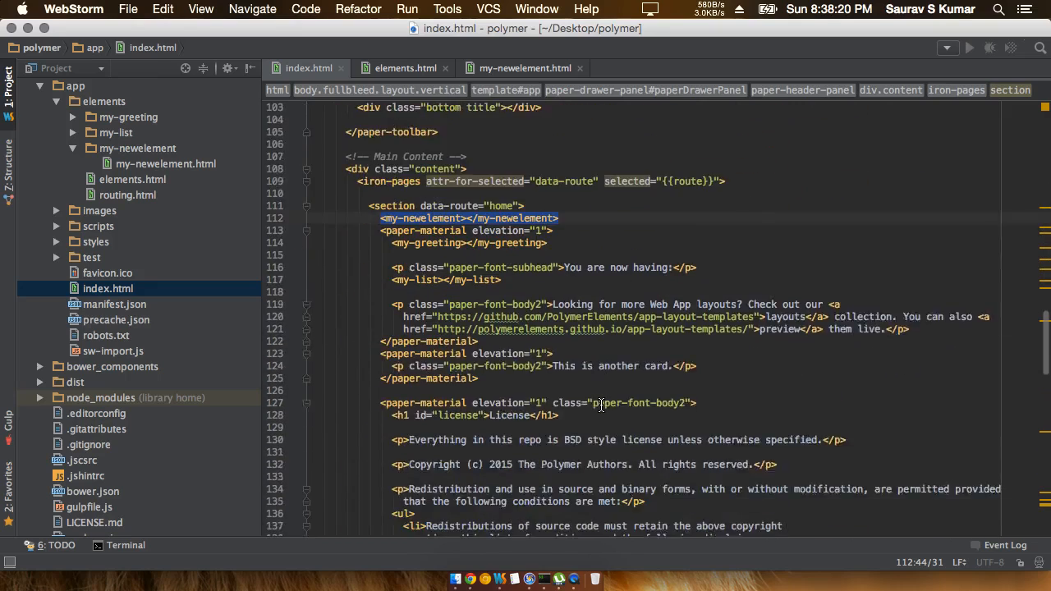